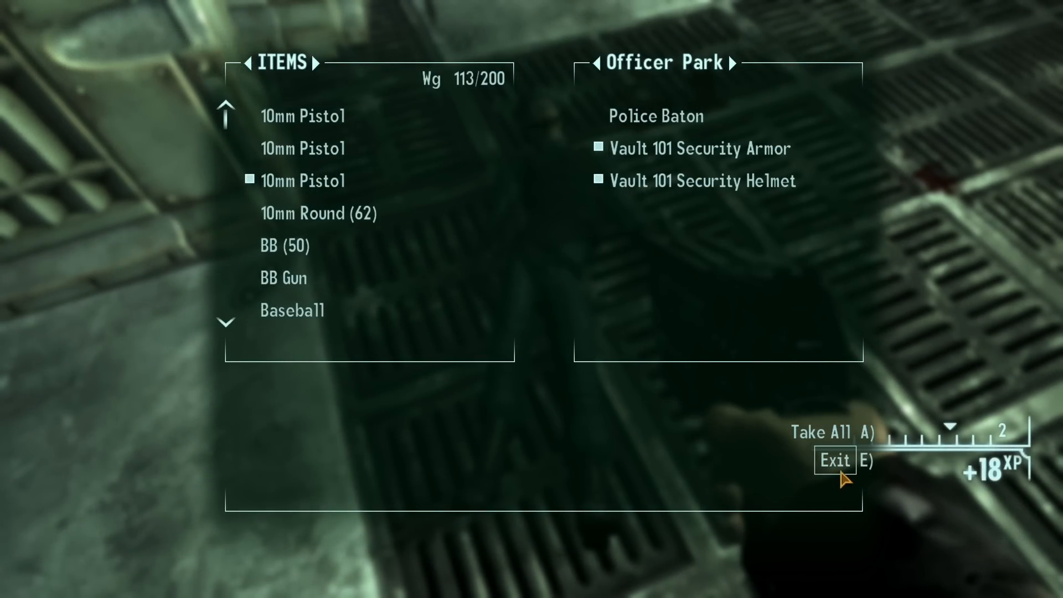
- Exit the container menu without taking anything and return to gameplay
{"action": "left_click", "coordinate": [835, 460]}
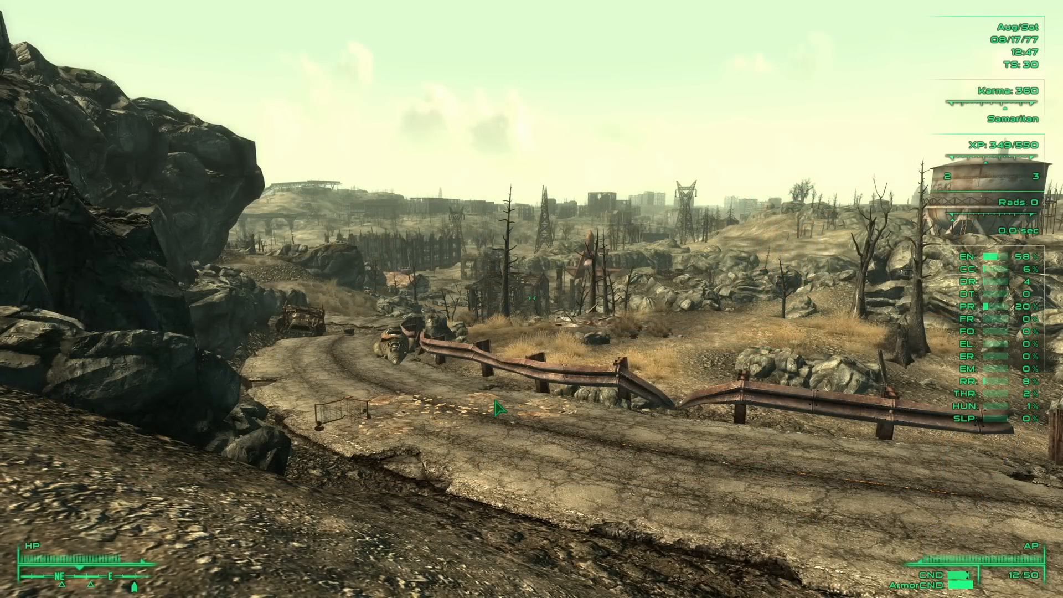
- Bring up the Pip-Boy and browse the SPECIAL, Status and Skills pages under STATS
{"action": "key", "text": "tab"}
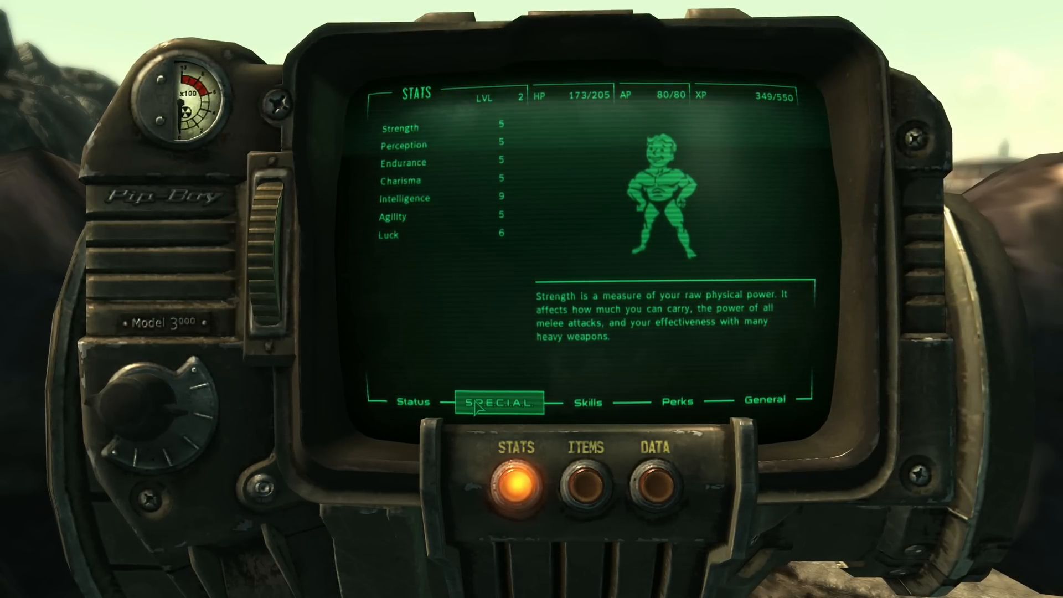
{"action": "left_click", "coordinate": [413, 401]}
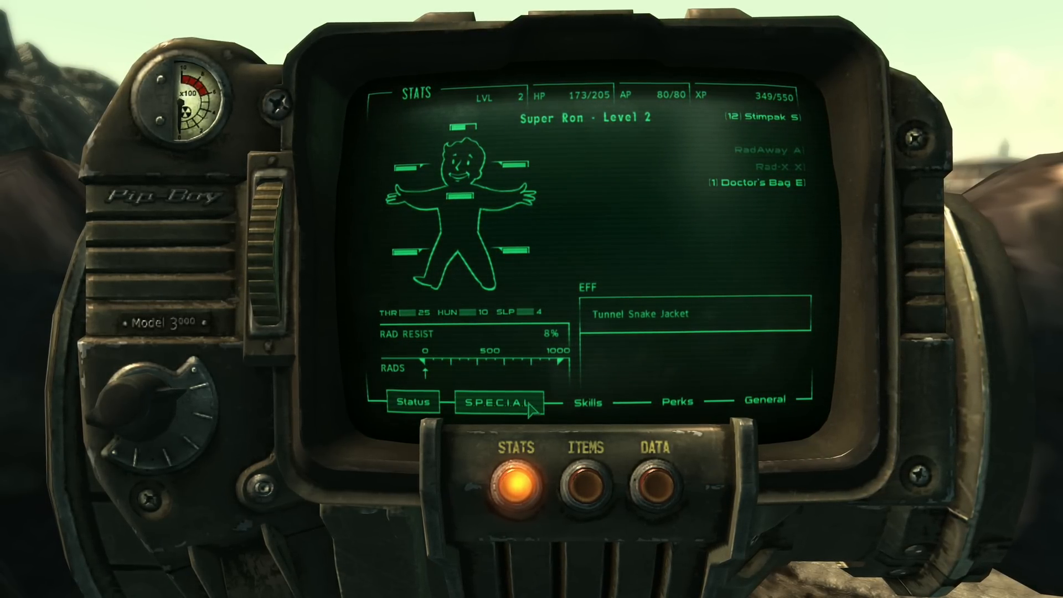
{"action": "left_click", "coordinate": [588, 401]}
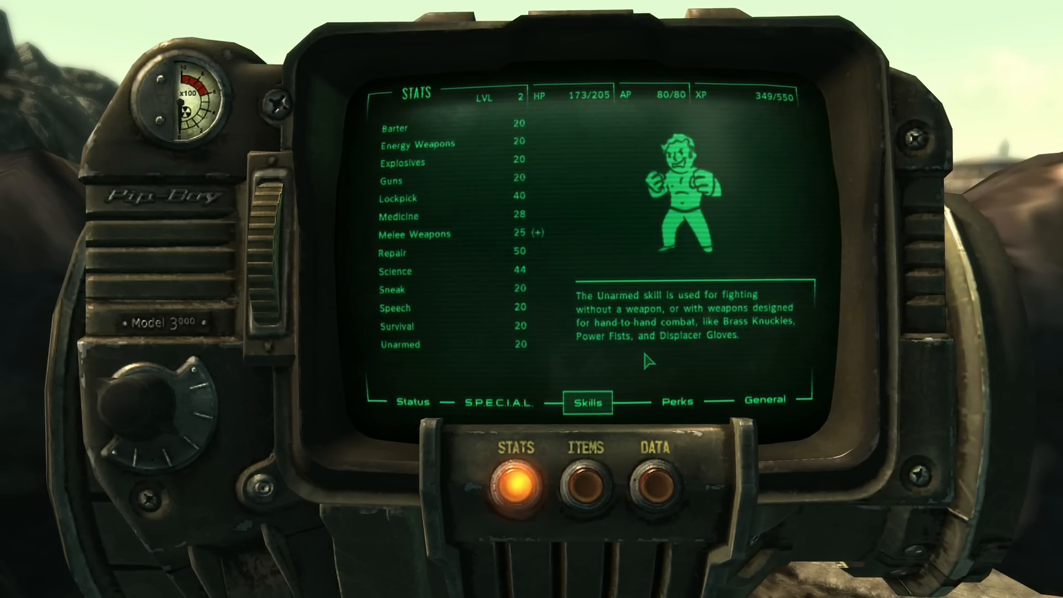
{"action": "left_click", "coordinate": [679, 401]}
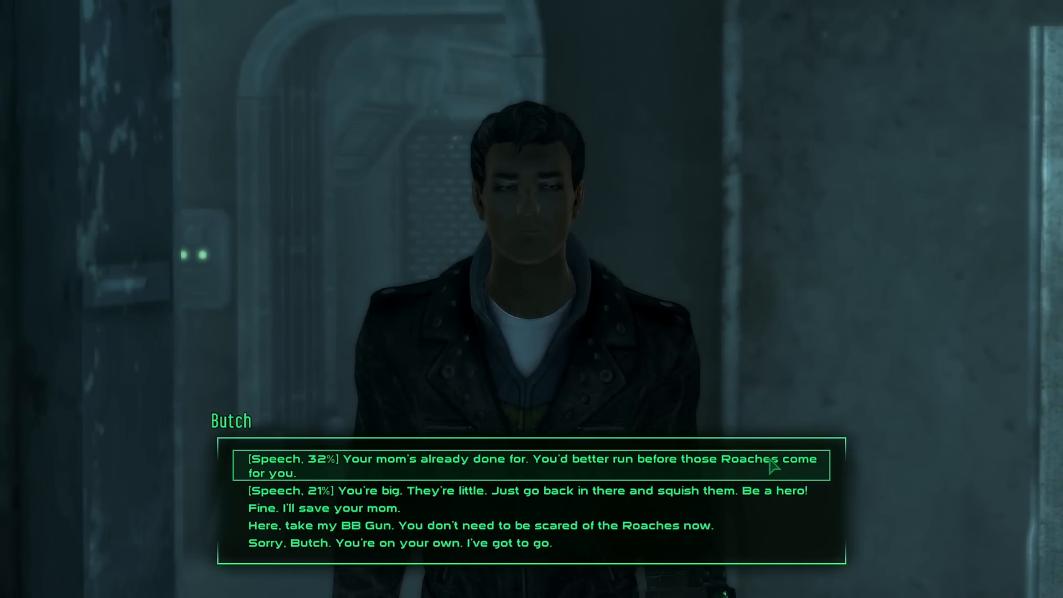
{"action": "mouse_move", "coordinate": [652, 508]}
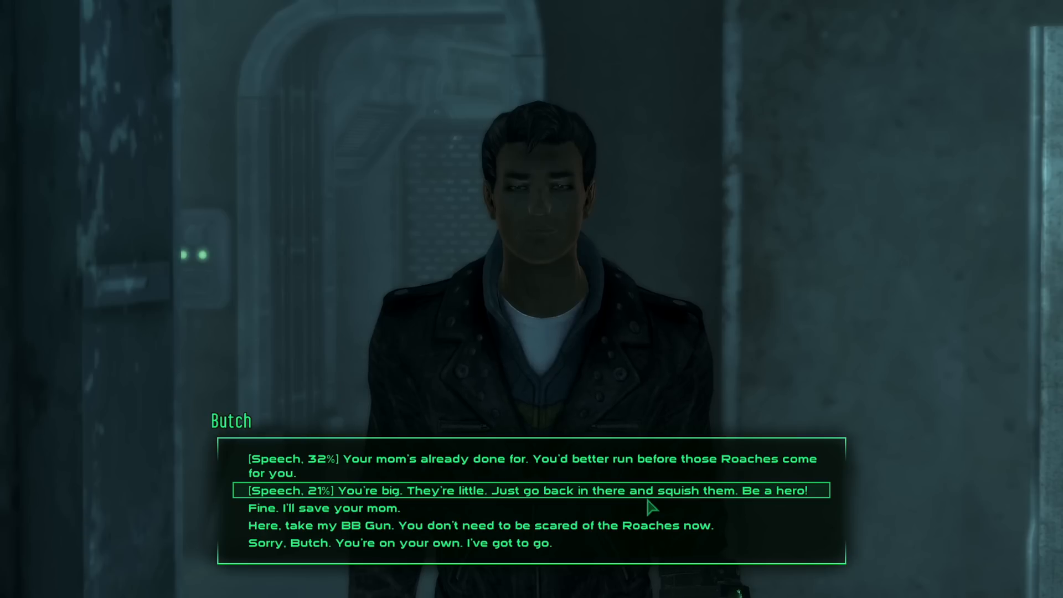
{"action": "mouse_move", "coordinate": [638, 466]}
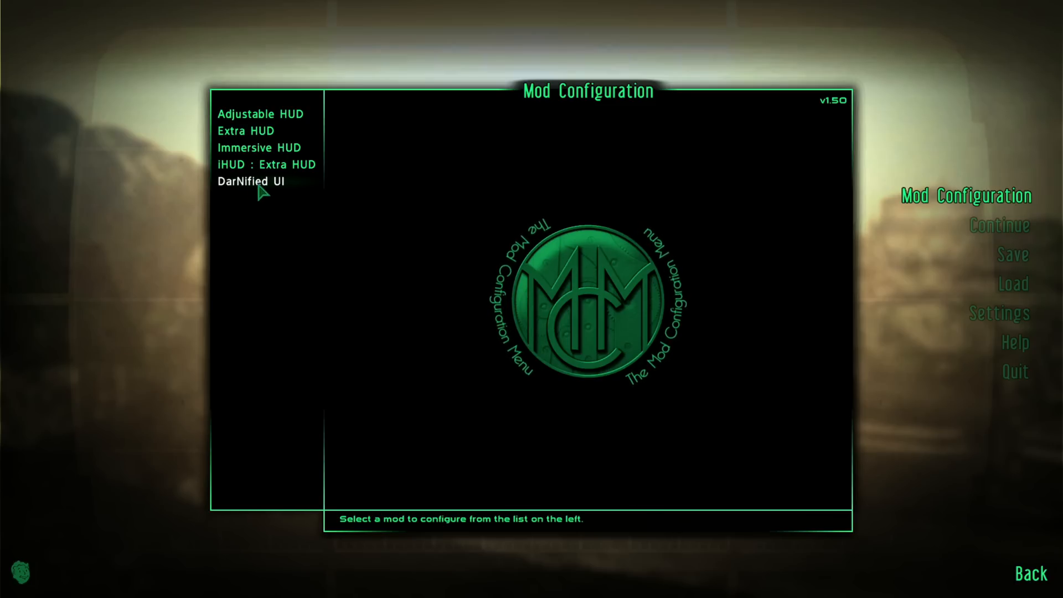
- Select DarNified UI in the MCM list to show its Main Settings page
{"action": "left_click", "coordinate": [1032, 574]}
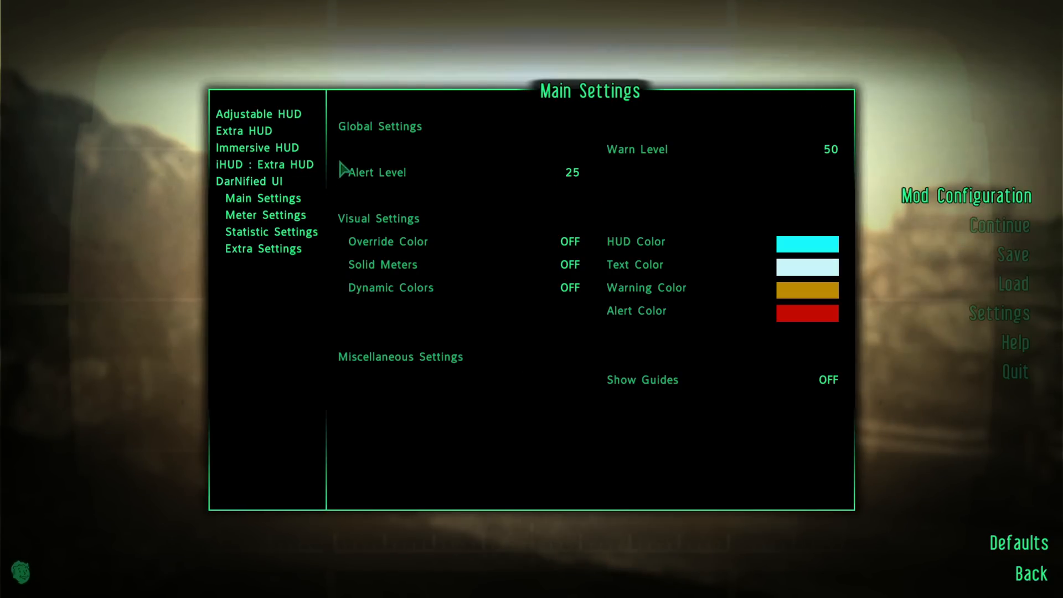
- Back out of the MCM and resume play with only the compass on the HUD
{"action": "left_click", "coordinate": [265, 213]}
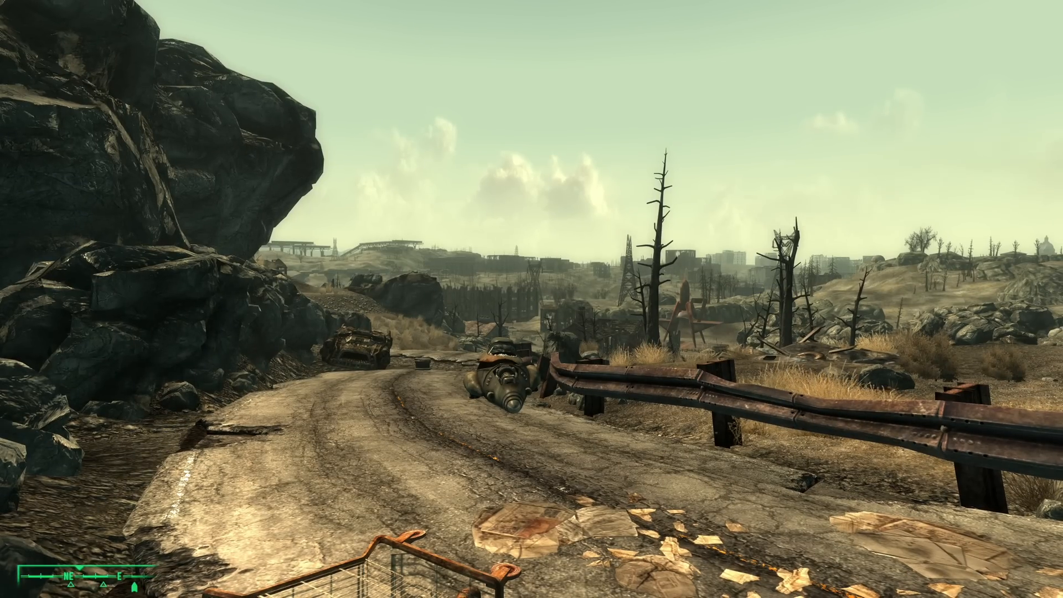
- Pause the game to reach the Mod Configuration menu for Immersive HUD
{"action": "key", "text": "Escape"}
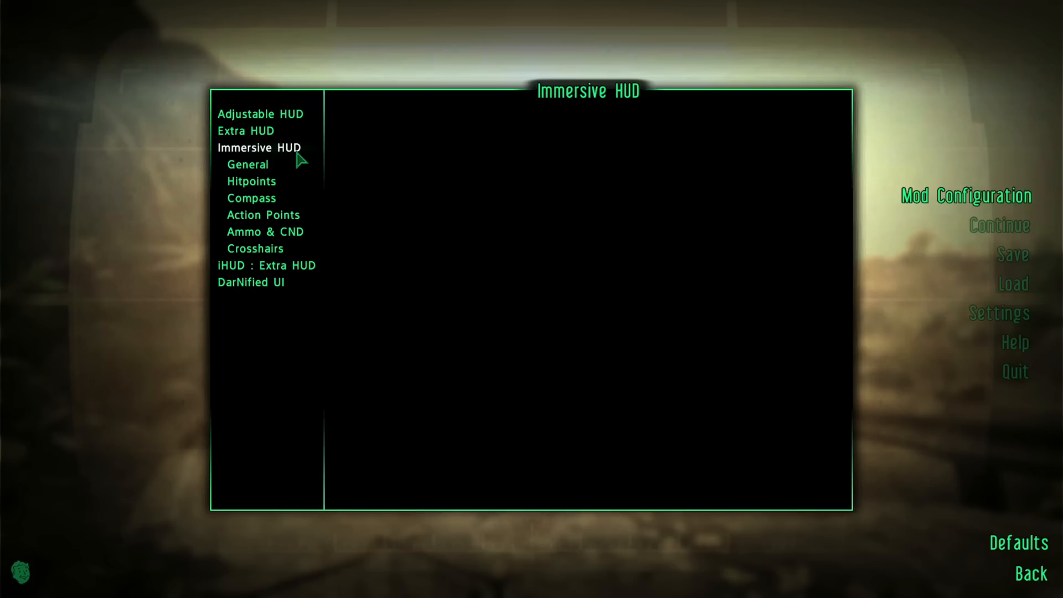
{"action": "mouse_move", "coordinate": [281, 156]}
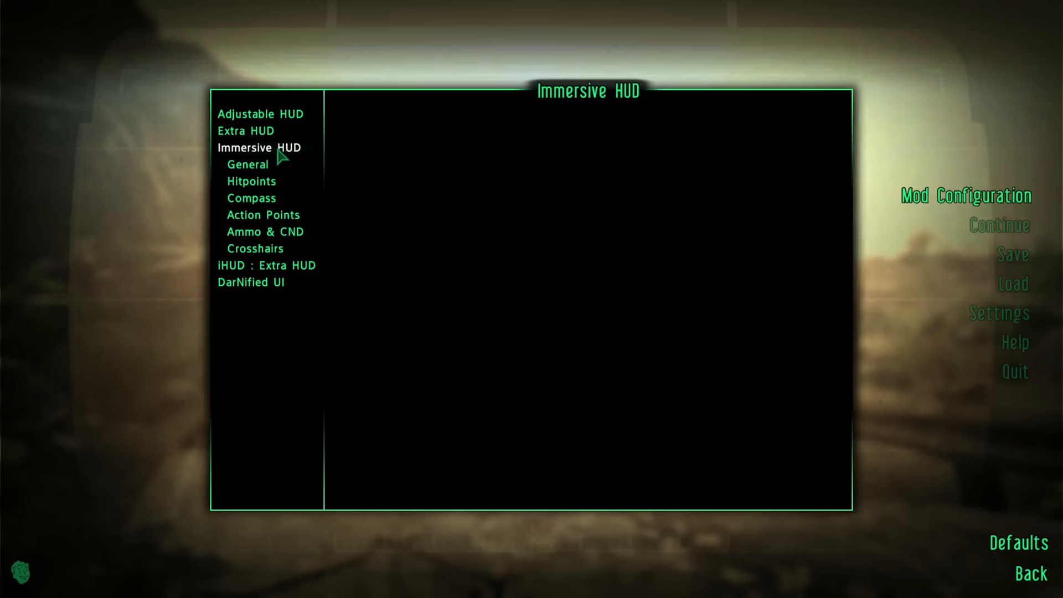
{"action": "mouse_move", "coordinate": [262, 160]}
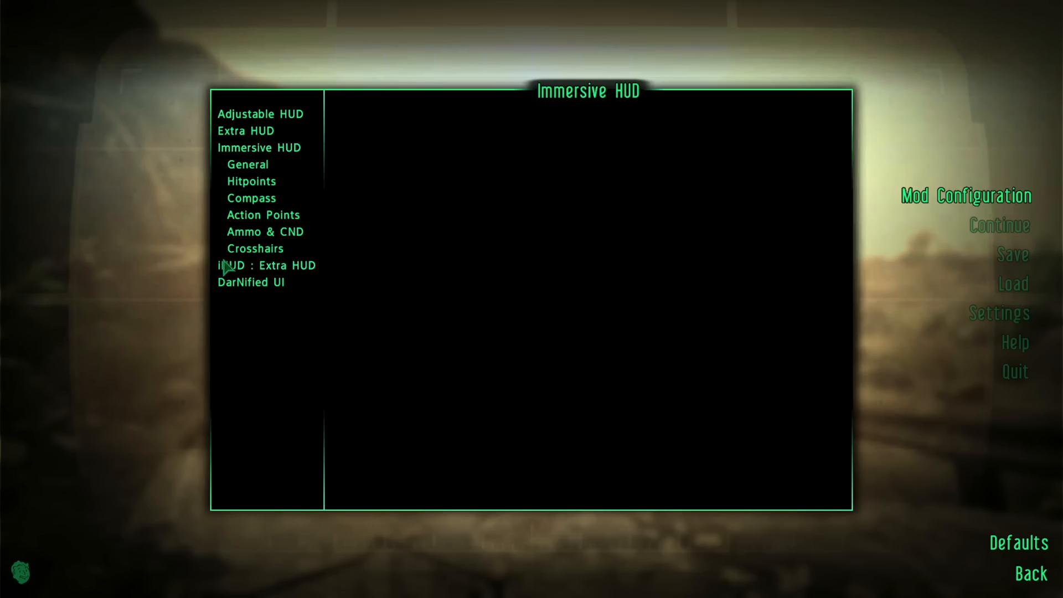
{"action": "mouse_move", "coordinate": [243, 135]}
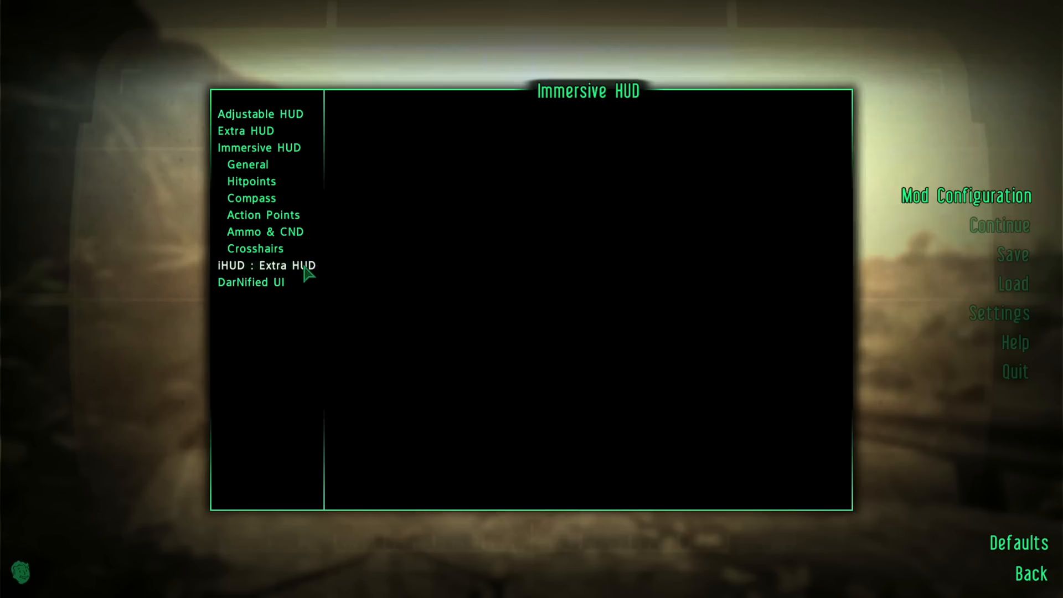
{"action": "mouse_move", "coordinate": [259, 147]}
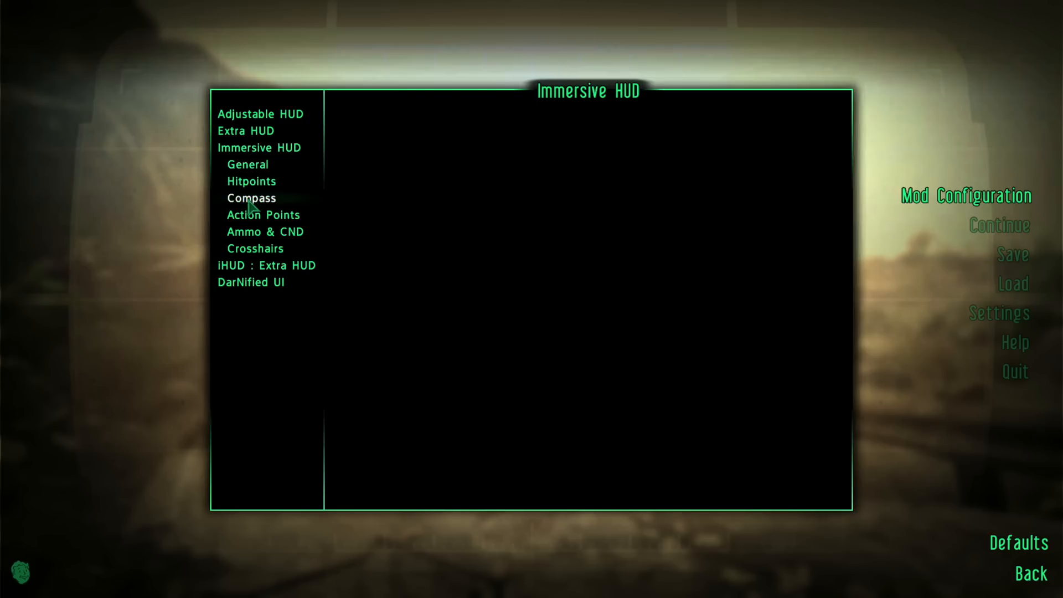
- Set Immersive HUD's hitpoints 'Activate when health drops to' threshold to 90% and accept it
{"action": "left_click", "coordinate": [251, 180]}
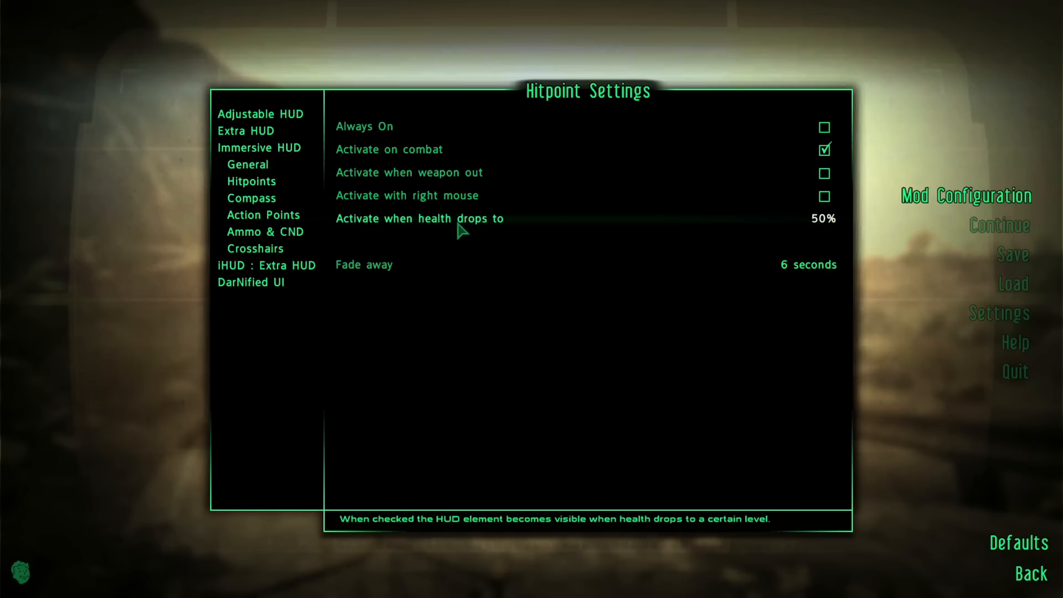
{"action": "mouse_move", "coordinate": [800, 236]}
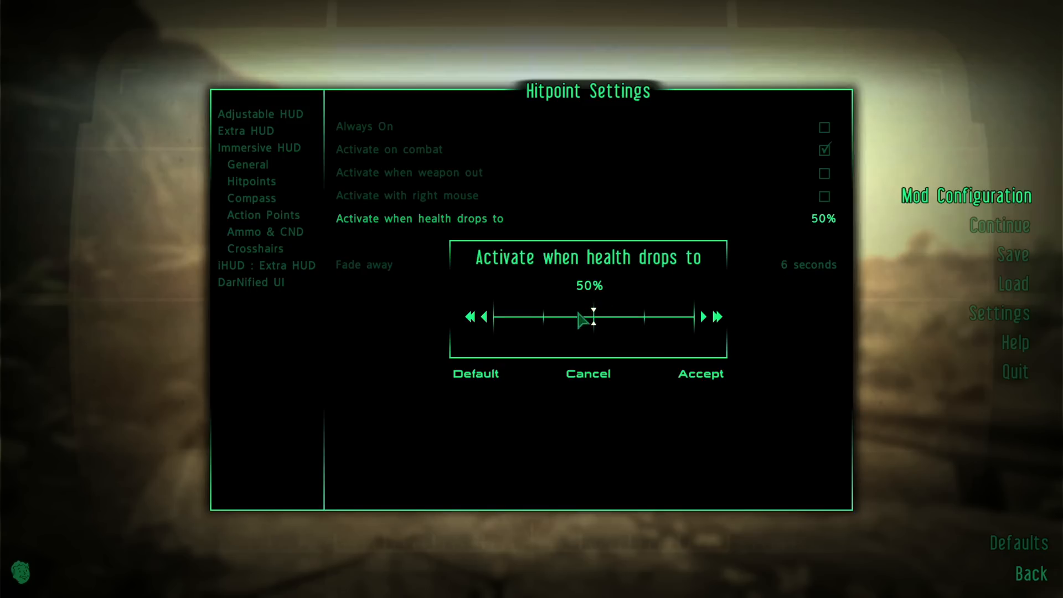
{"action": "left_click_drag", "start_coordinate": [593, 317], "coordinate": [664, 317]}
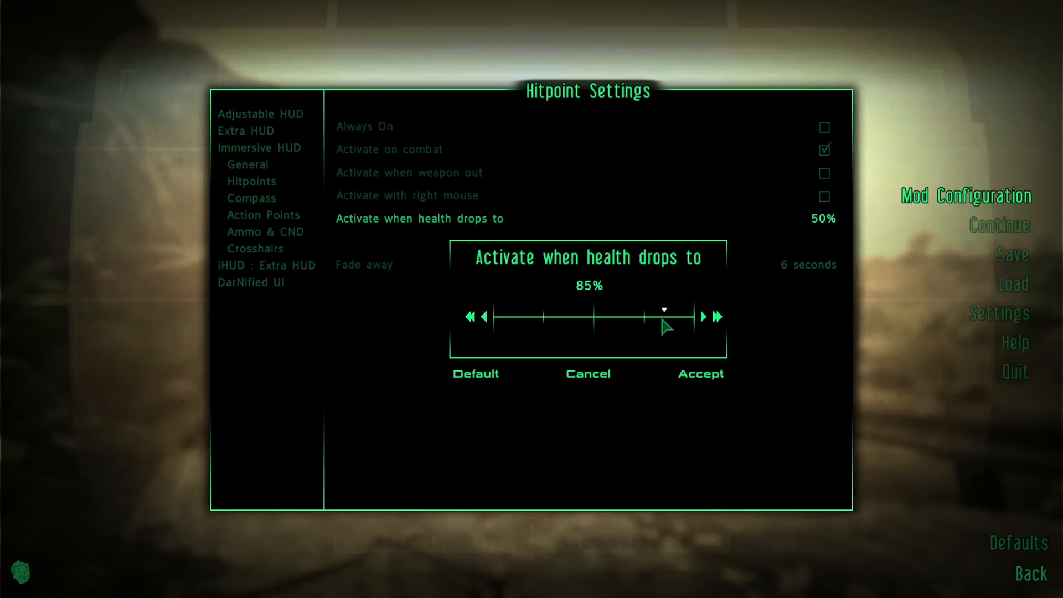
{"action": "left_click", "coordinate": [704, 317]}
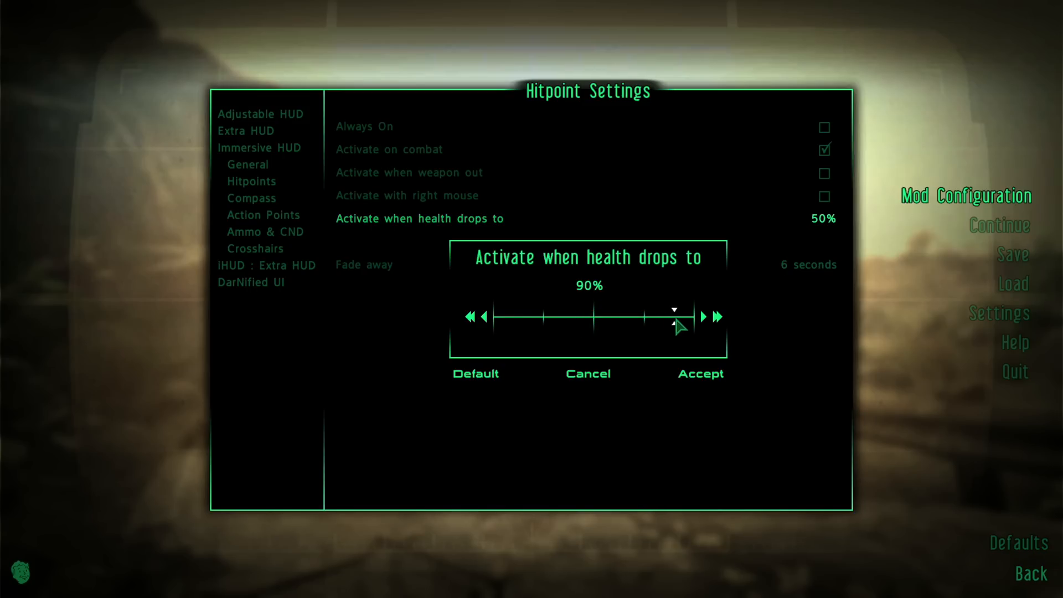
{"action": "mouse_move", "coordinate": [650, 354]}
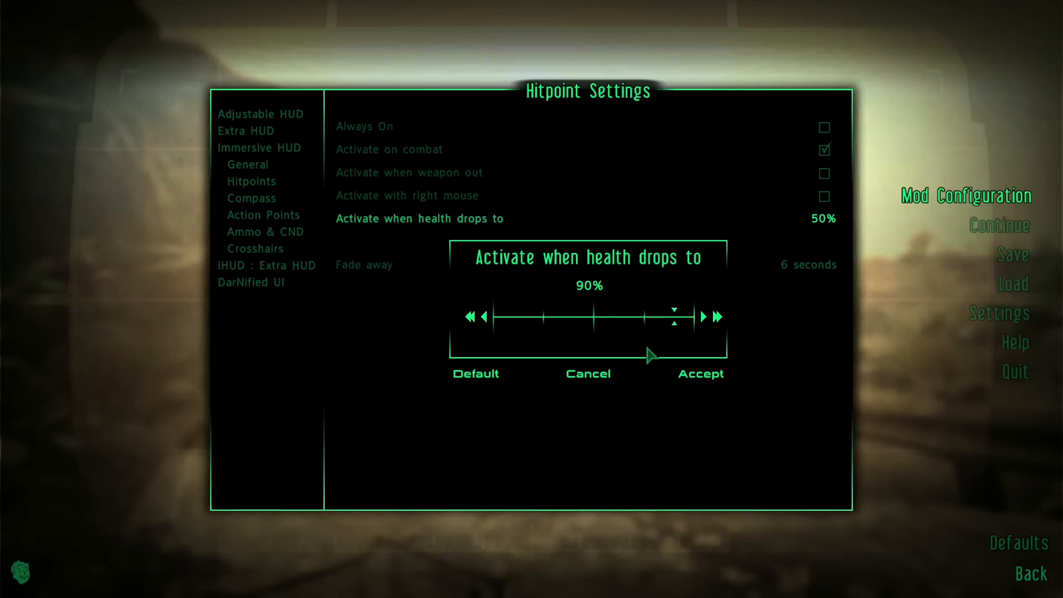
{"action": "left_click", "coordinate": [700, 373]}
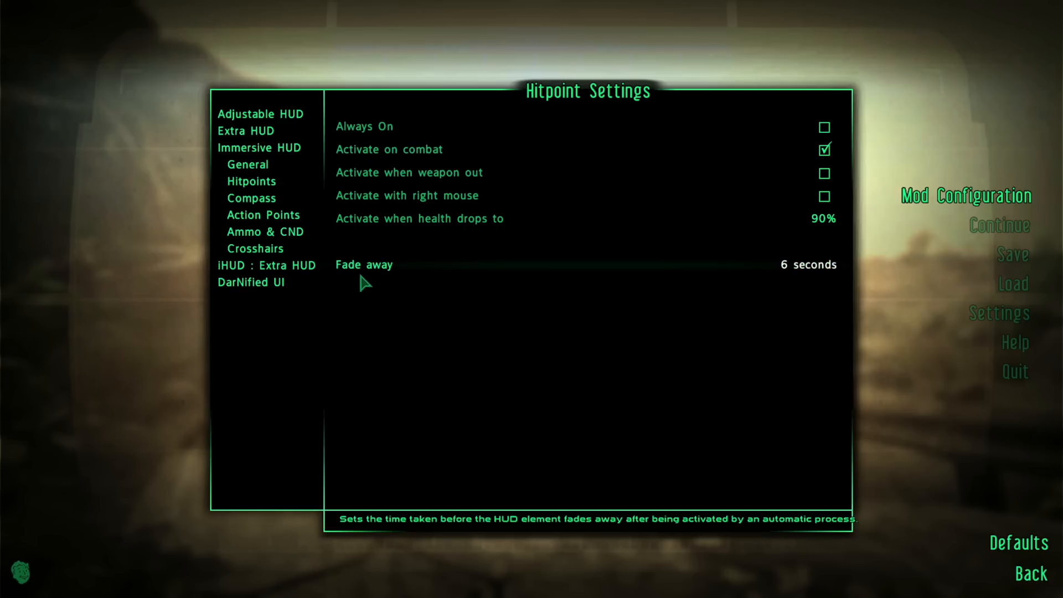
{"action": "mouse_move", "coordinate": [816, 280]}
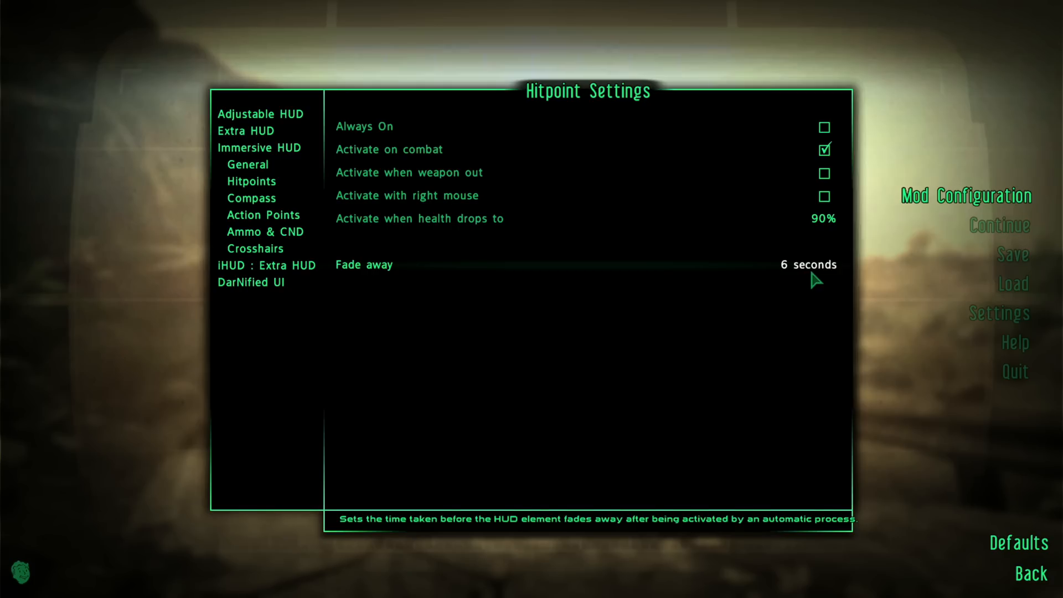
{"action": "mouse_move", "coordinate": [739, 264]}
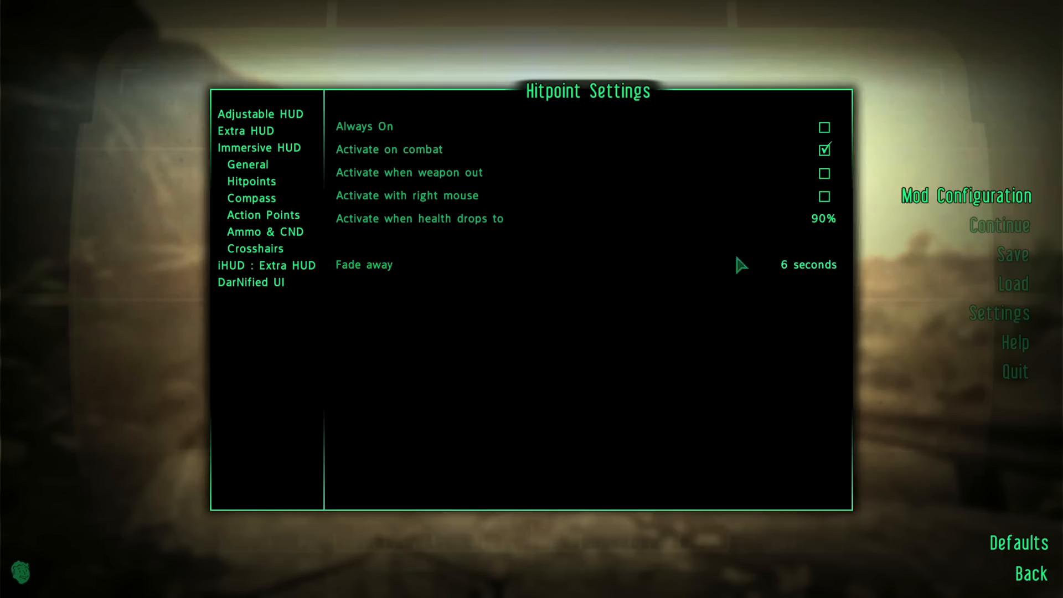
{"action": "mouse_move", "coordinate": [584, 252]}
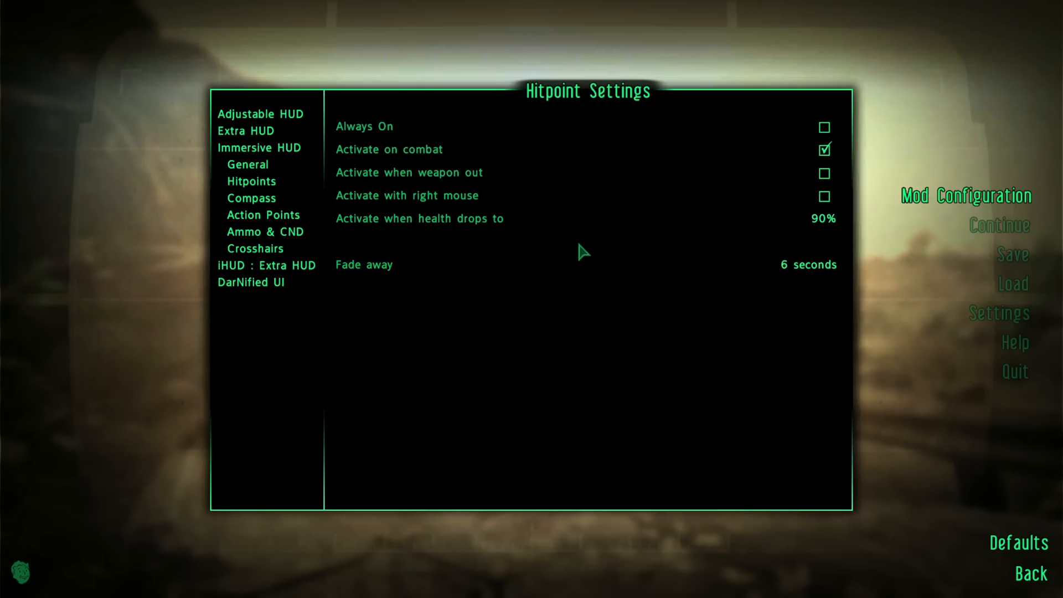
{"action": "left_click", "coordinate": [1032, 574]}
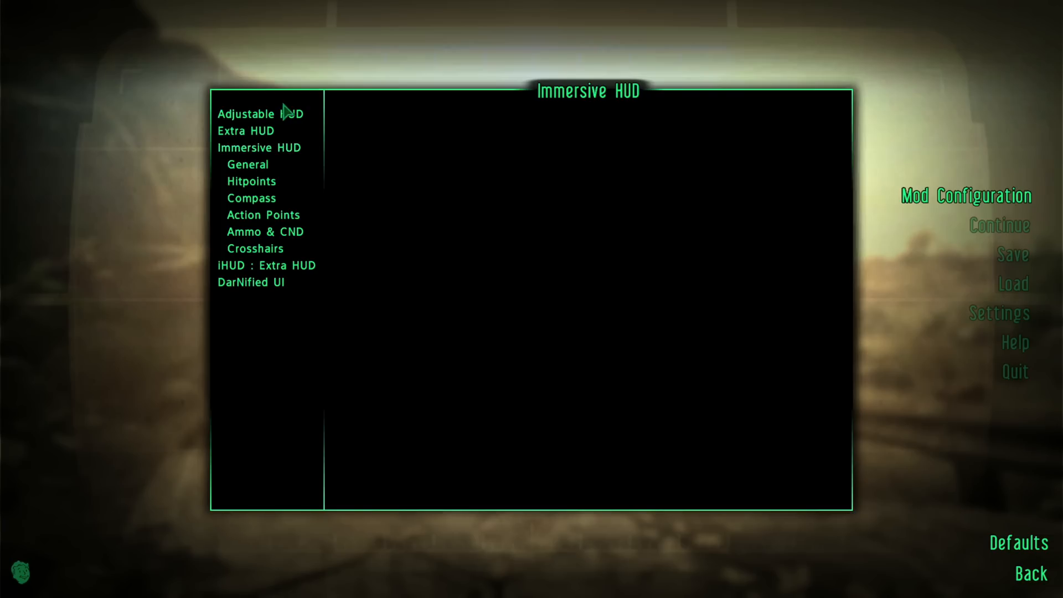
- Show the Adjustable HUD options page in the MCM list
{"action": "left_click", "coordinate": [261, 113]}
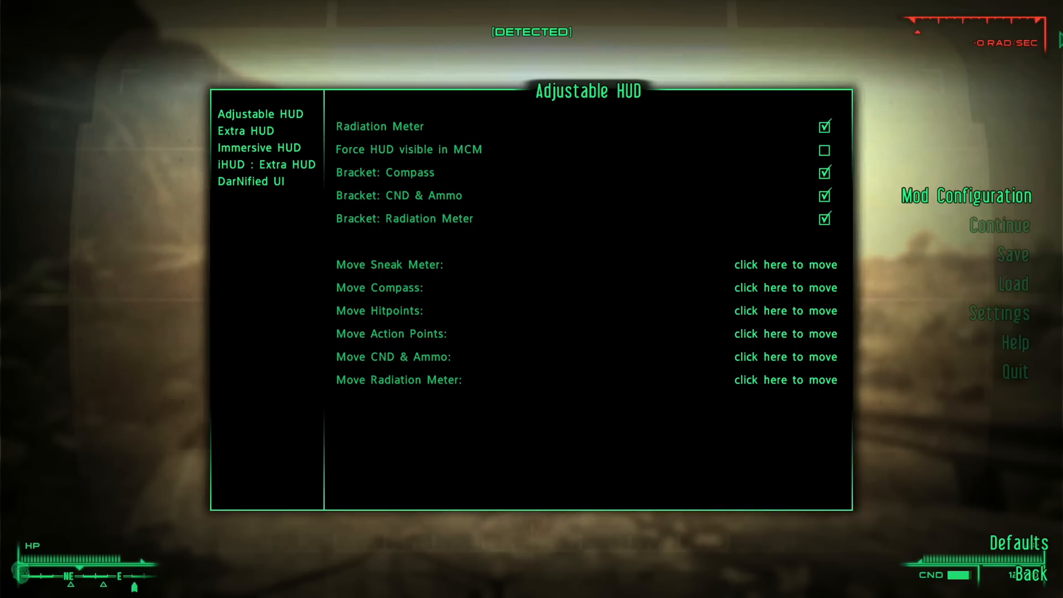
{"action": "mouse_move", "coordinate": [397, 140]}
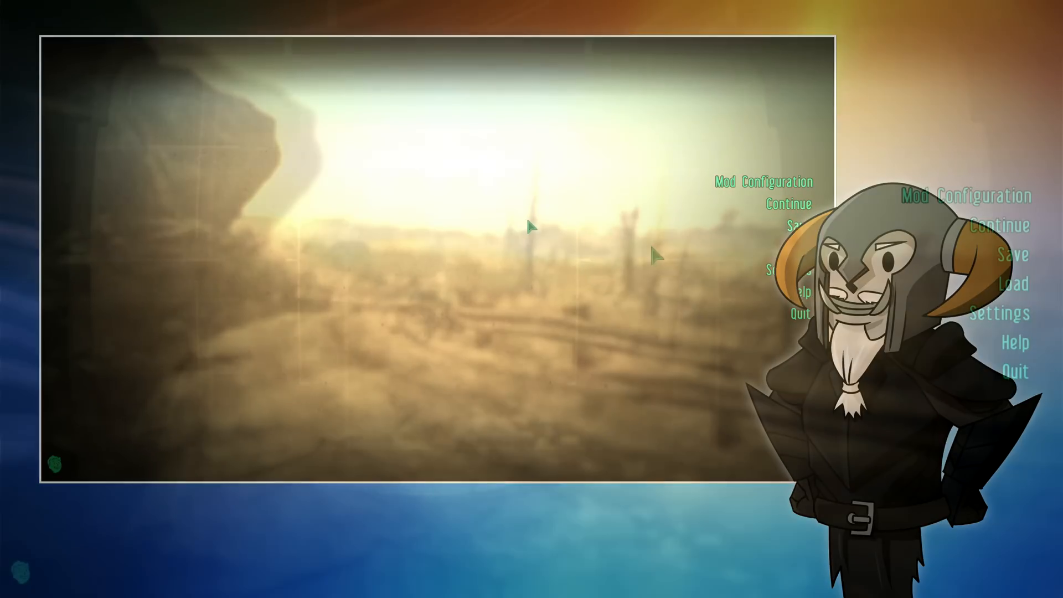
- In Settings > Display, switch HUD Color from GREEN to BLUE
{"action": "left_click", "coordinate": [998, 313]}
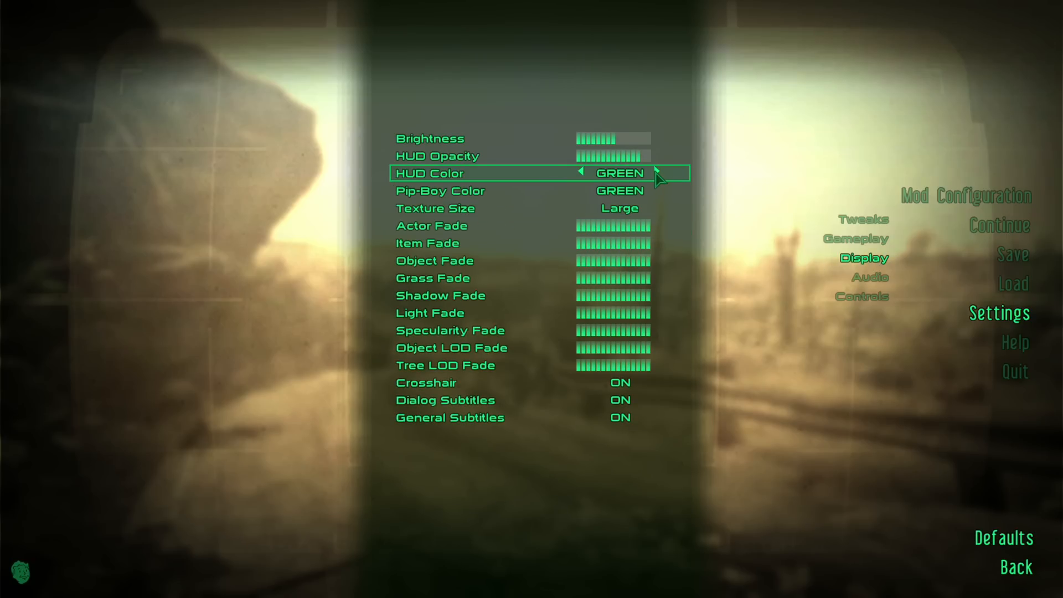
{"action": "left_click", "coordinate": [655, 172]}
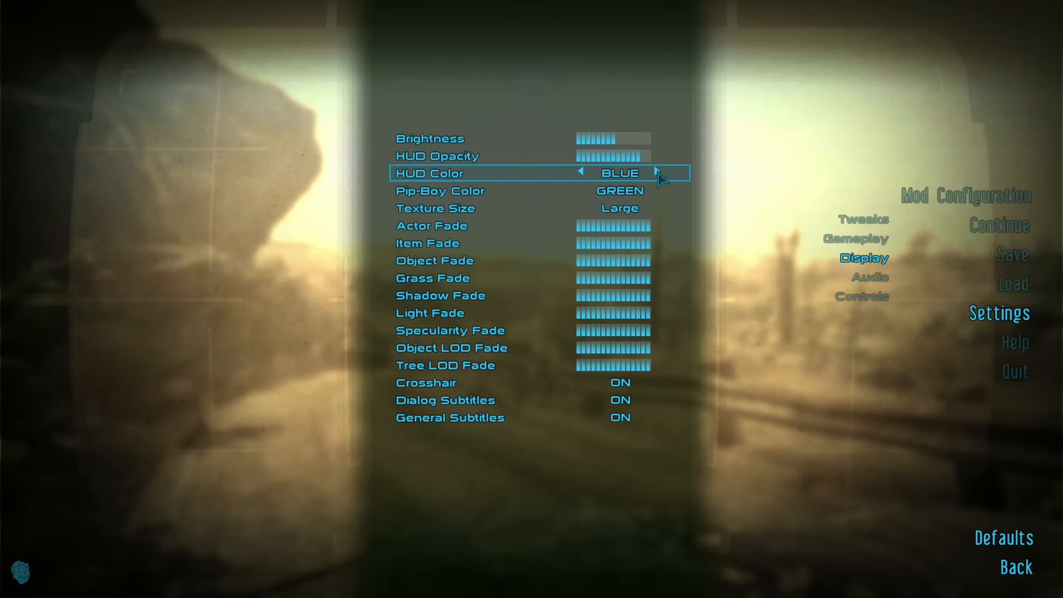
{"action": "left_click", "coordinate": [655, 174]}
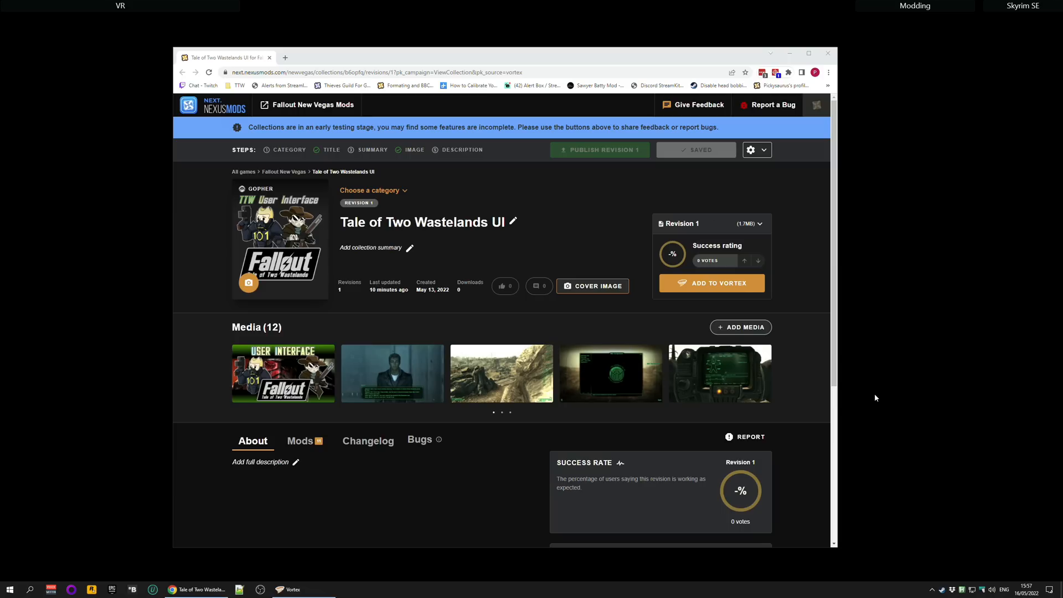
{"action": "mouse_move", "coordinate": [820, 300]}
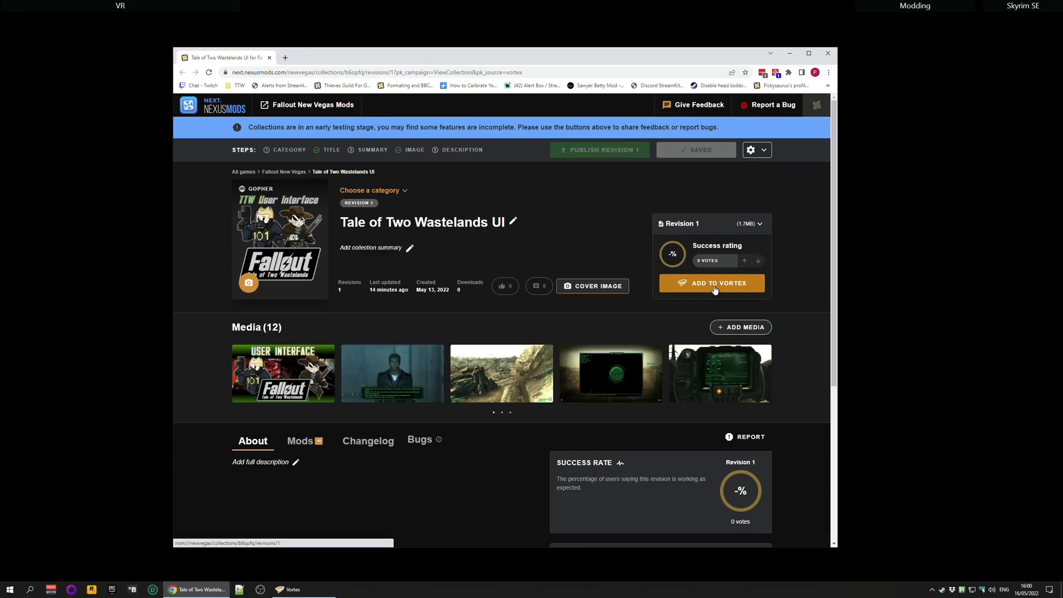
- Use 'Add to Vortex' on the Tale of Two Wastelands UI collection page
{"action": "left_click", "coordinate": [712, 282]}
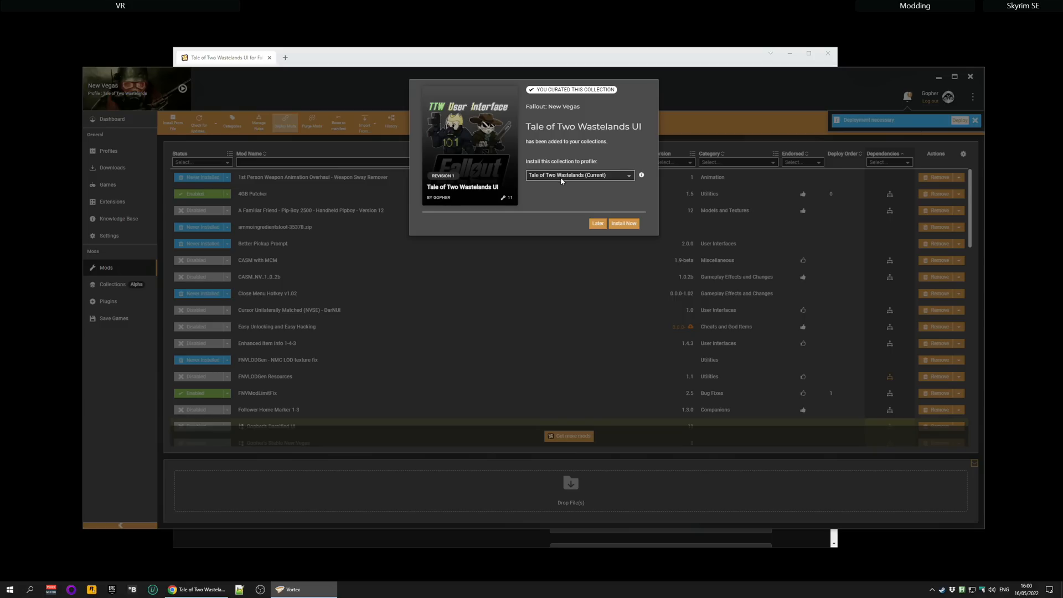
{"action": "mouse_move", "coordinate": [623, 223]}
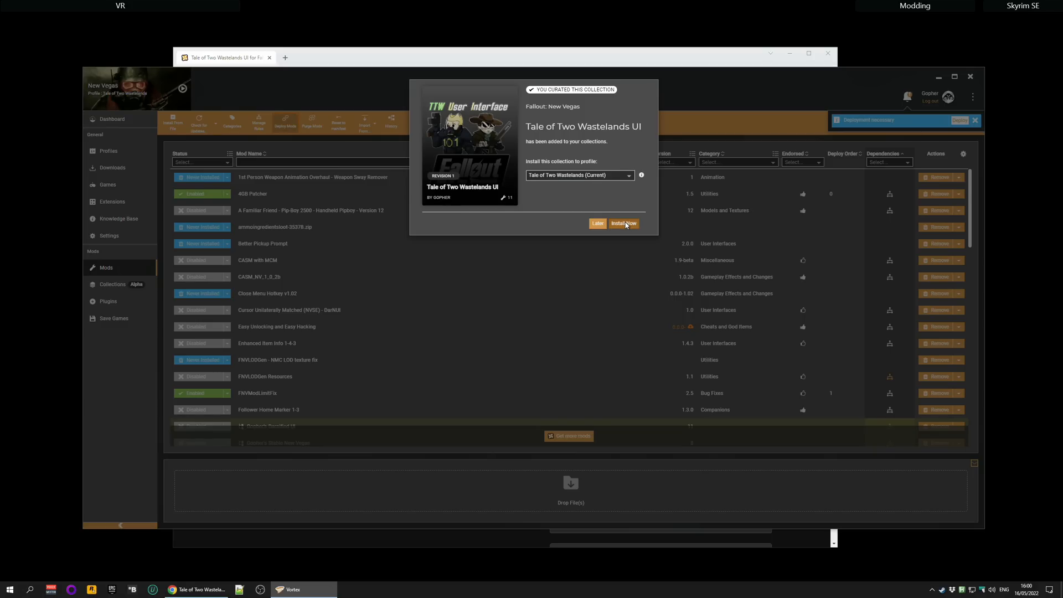
- Choose 'Install Now' to install the collection into the current Tale of Two Wastelands profile
{"action": "left_click", "coordinate": [623, 223]}
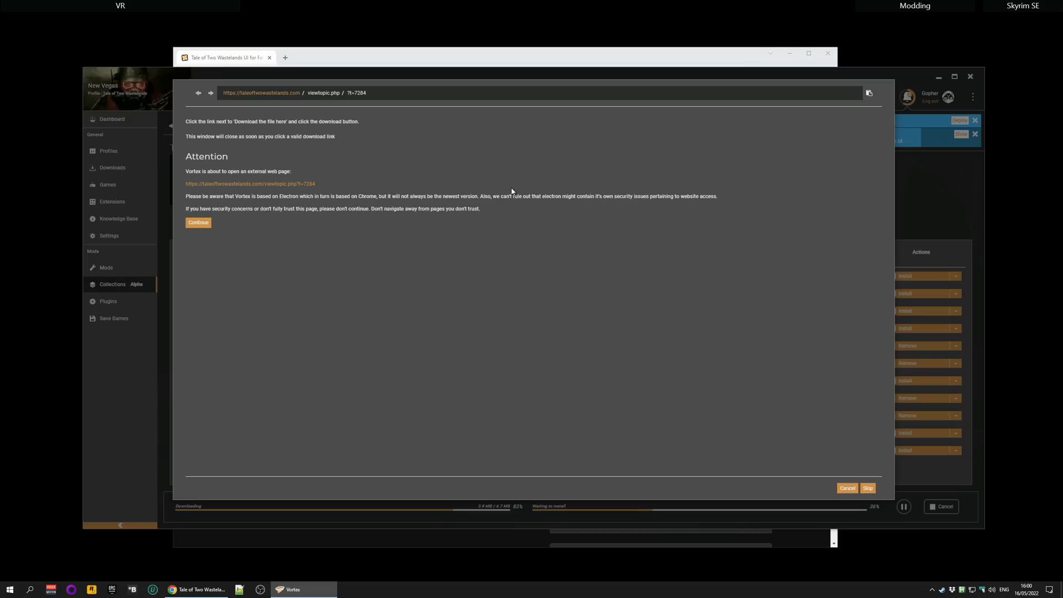
{"action": "mouse_move", "coordinate": [454, 181]}
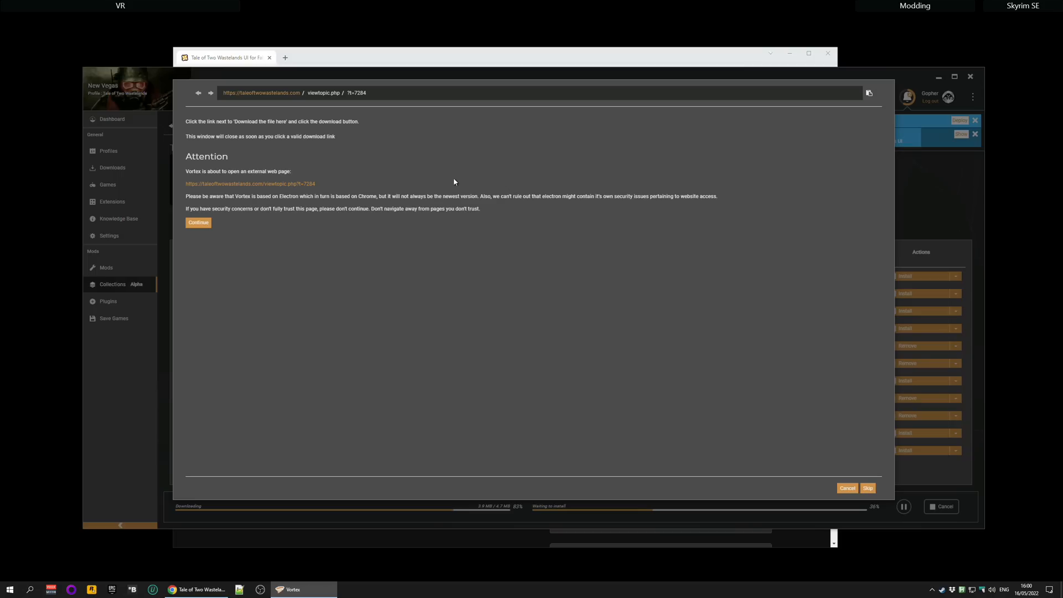
- Download the darn20220430.7z archive from the forum post's main DarNified UI link on MEGA
{"action": "left_click", "coordinate": [198, 223]}
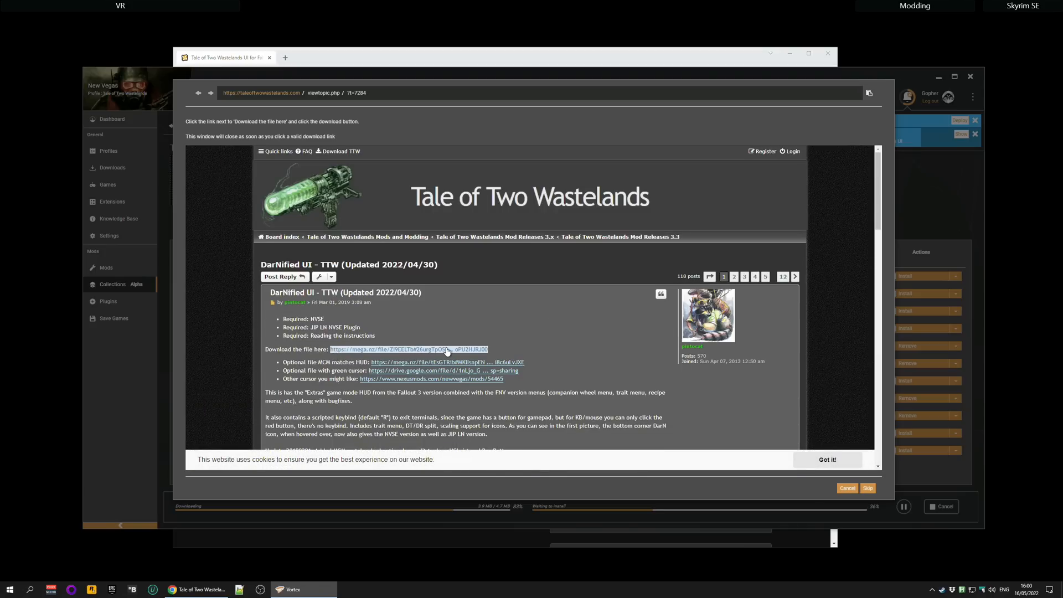
{"action": "left_click", "coordinate": [395, 349]}
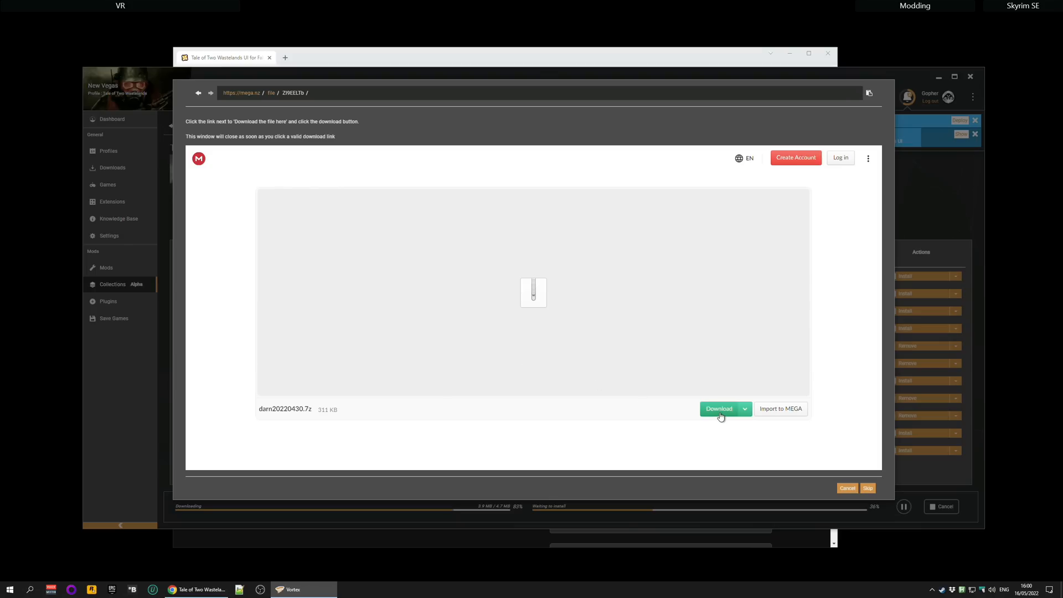
{"action": "left_click", "coordinate": [719, 409]}
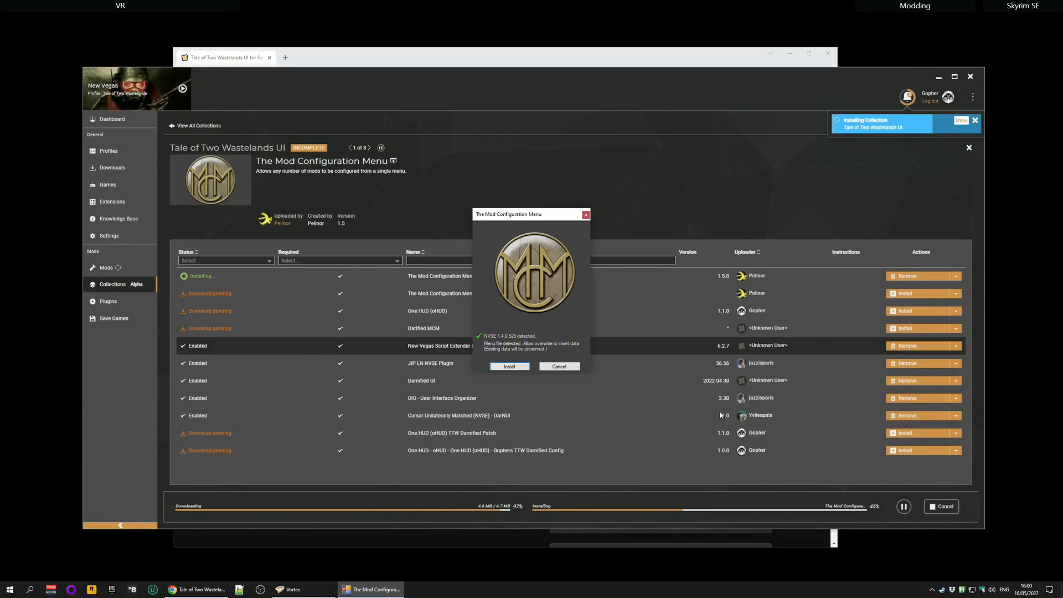
{"action": "mouse_move", "coordinate": [636, 365]}
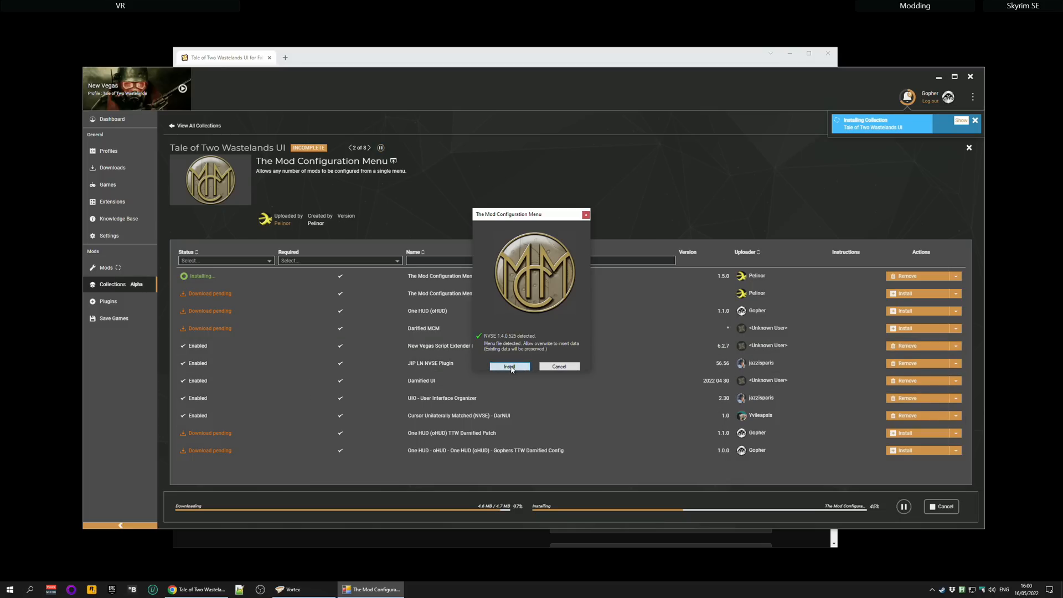
- Let The Mod Configuration Menu installer proceed despite the existing menu file
{"action": "left_click", "coordinate": [509, 367]}
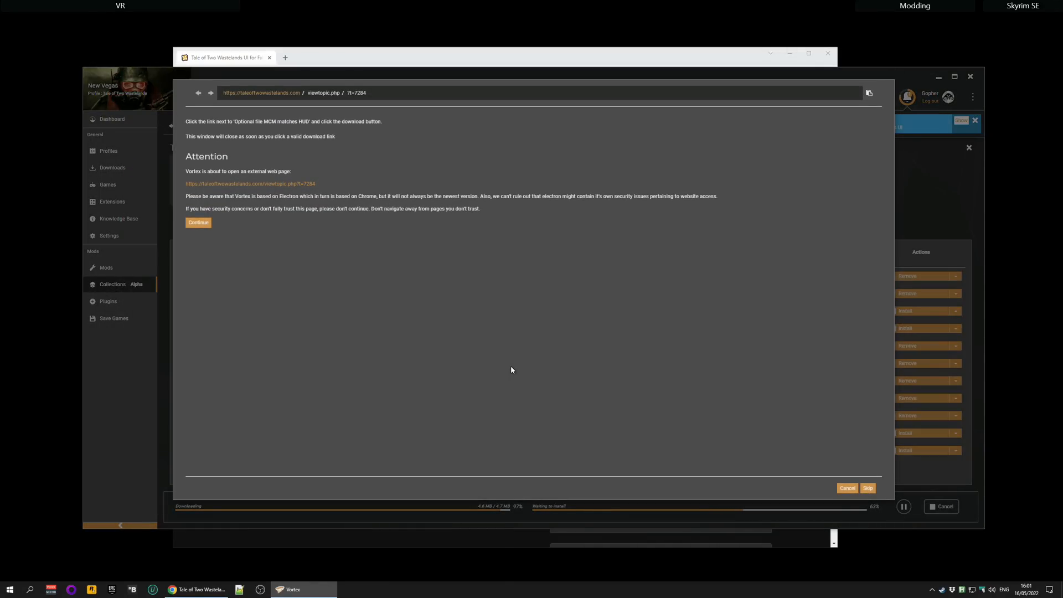
{"action": "mouse_move", "coordinate": [309, 209]}
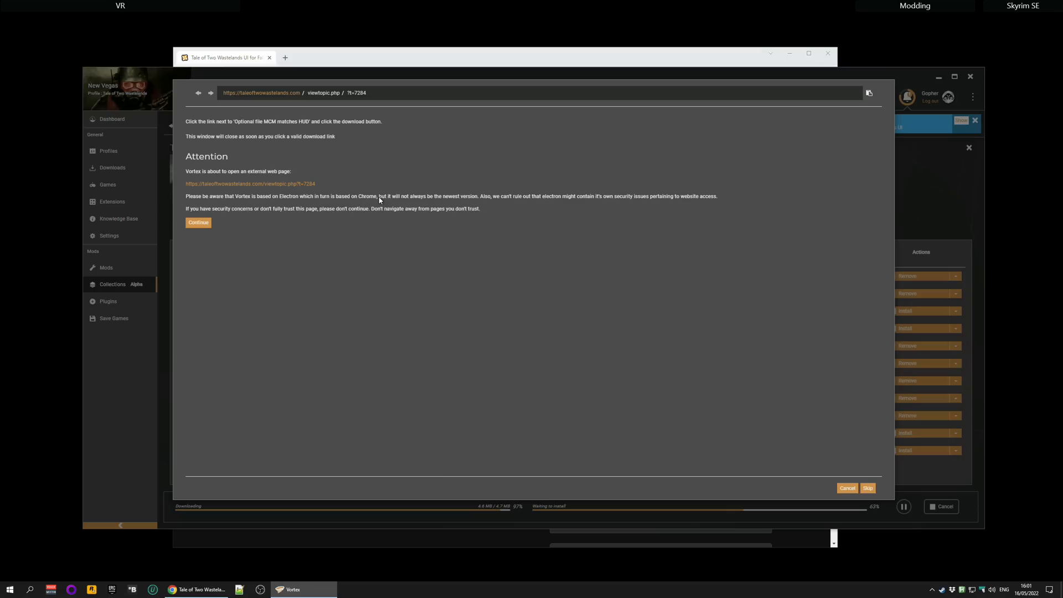
{"action": "mouse_move", "coordinate": [291, 129]}
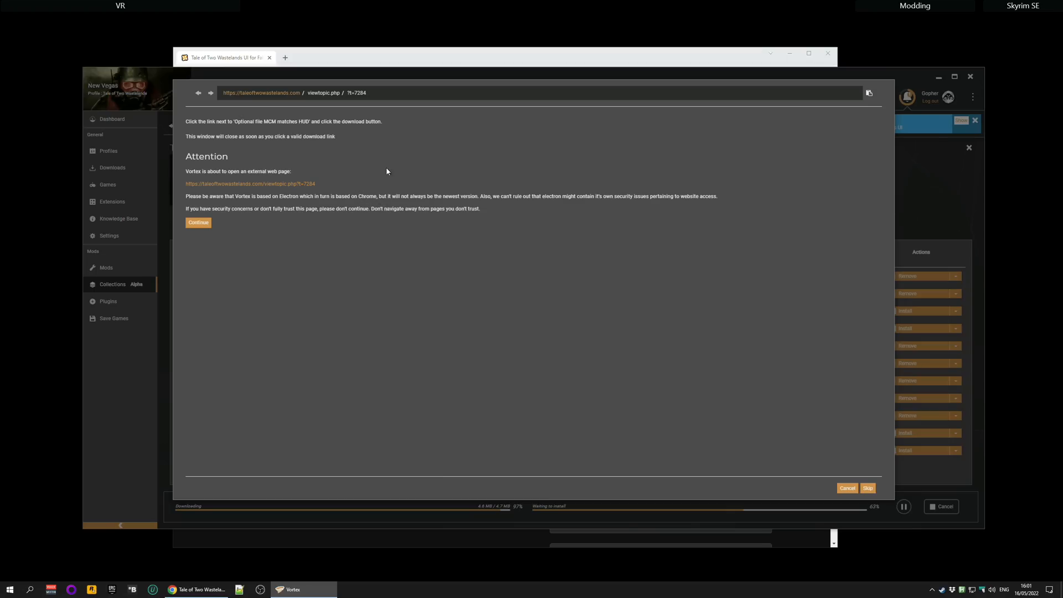
{"action": "mouse_move", "coordinate": [374, 184]}
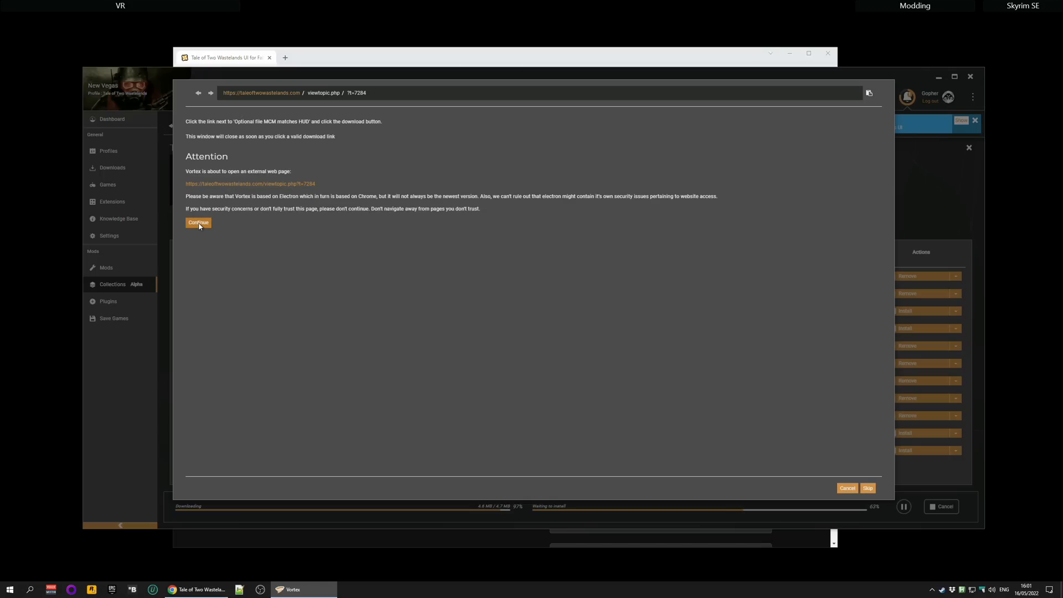
- Download the DarifiedMCM(1).7z archive via the forum's optional 'MCM matches HUD' link on MEGA
{"action": "left_click", "coordinate": [198, 223]}
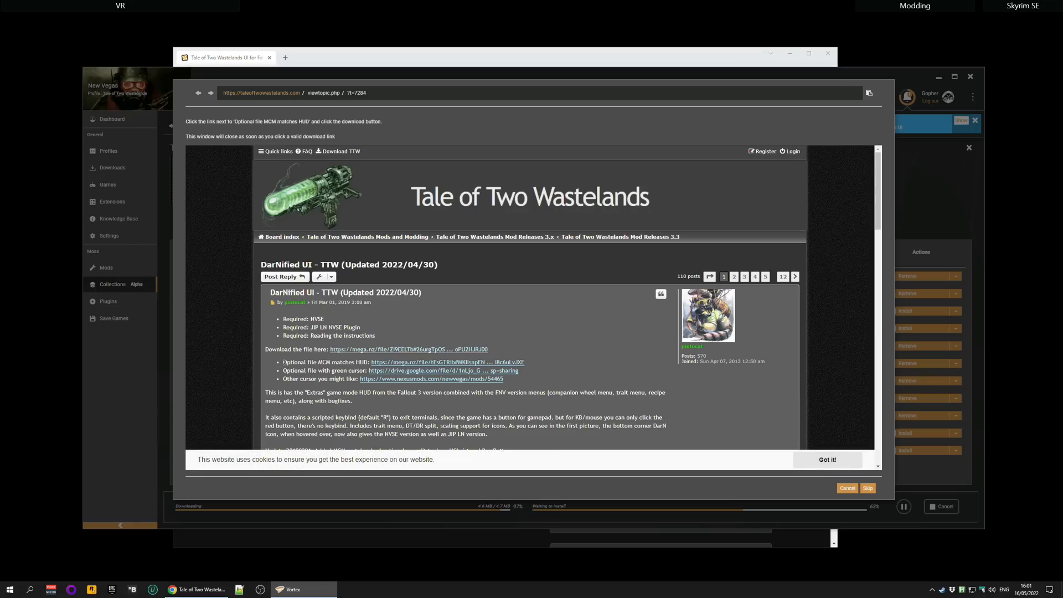
{"action": "left_click", "coordinate": [449, 362]}
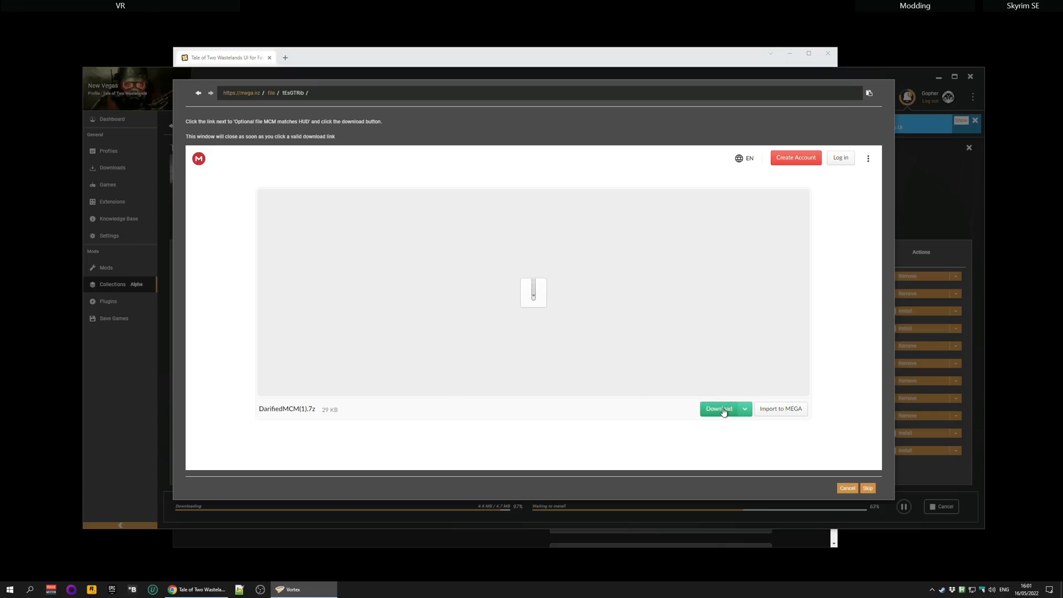
{"action": "left_click", "coordinate": [718, 409]}
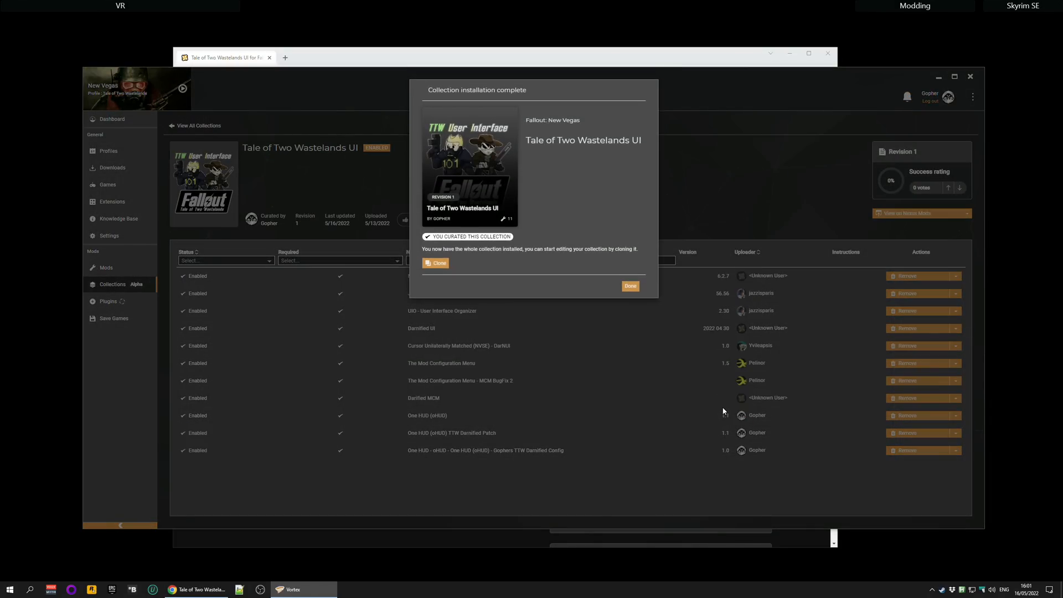
{"action": "left_click", "coordinate": [629, 286]}
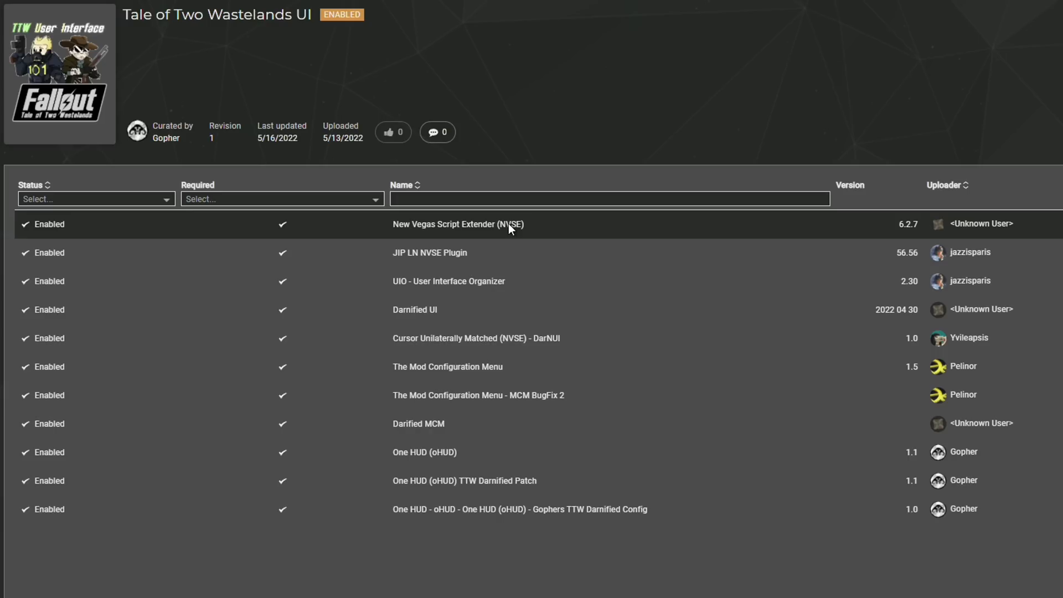
{"action": "mouse_move", "coordinate": [562, 151]}
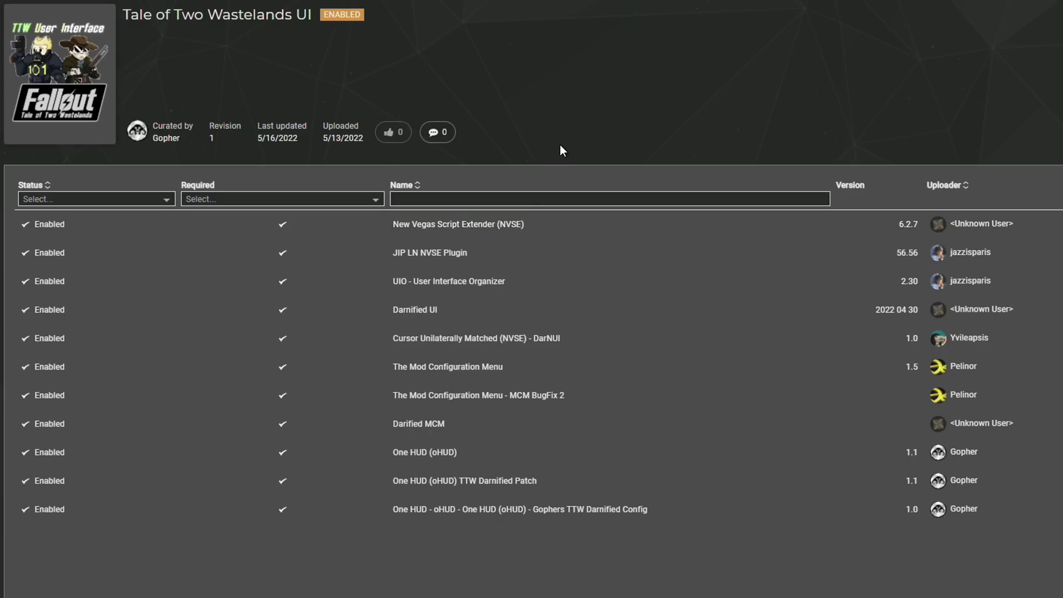
{"action": "mouse_move", "coordinate": [554, 147]}
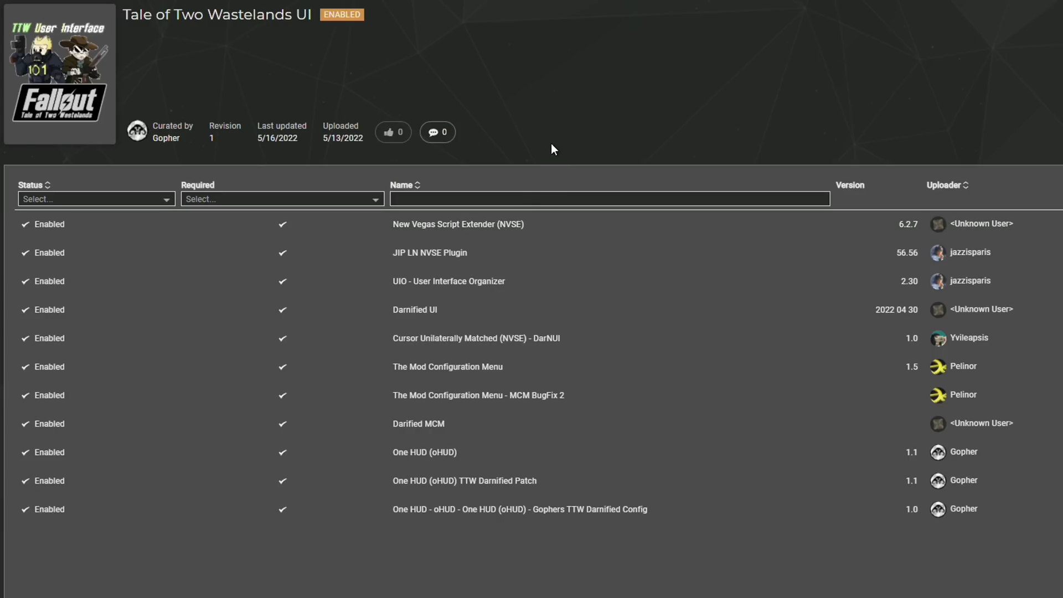
{"action": "mouse_move", "coordinate": [554, 140]}
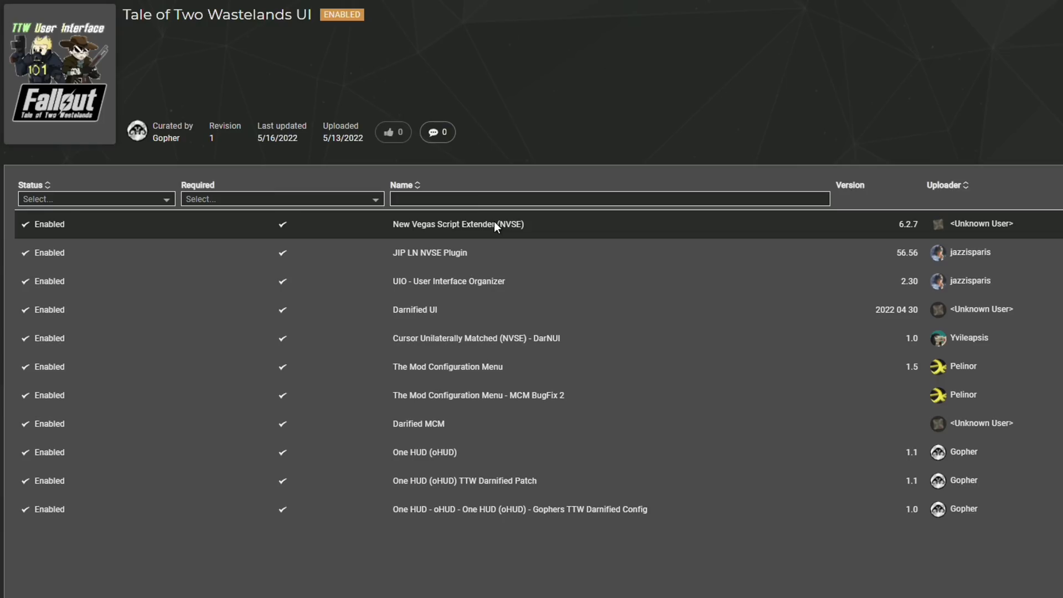
{"action": "mouse_move", "coordinate": [502, 225]}
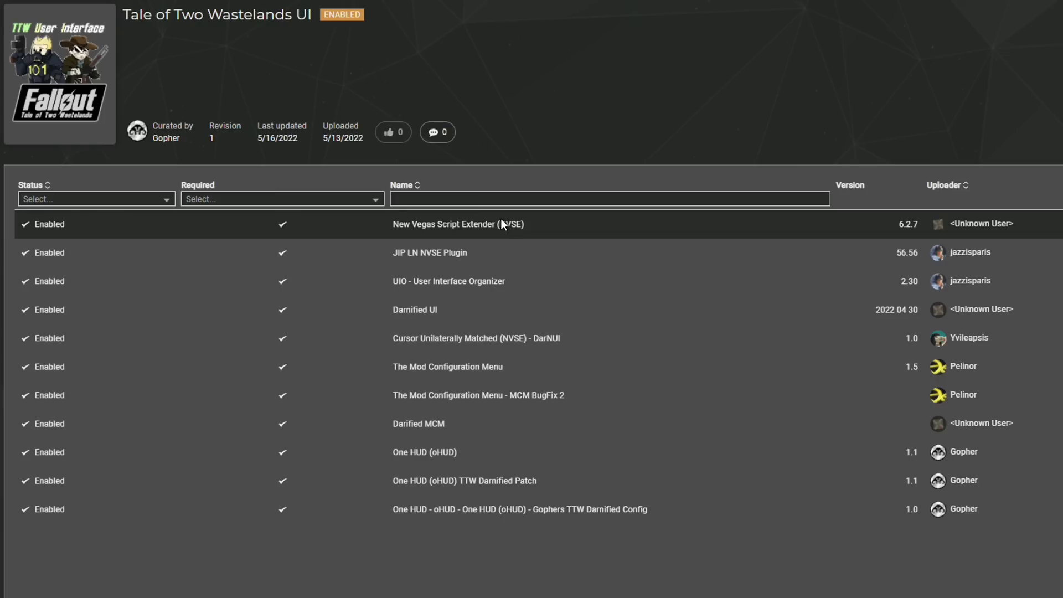
{"action": "mouse_move", "coordinate": [466, 224]}
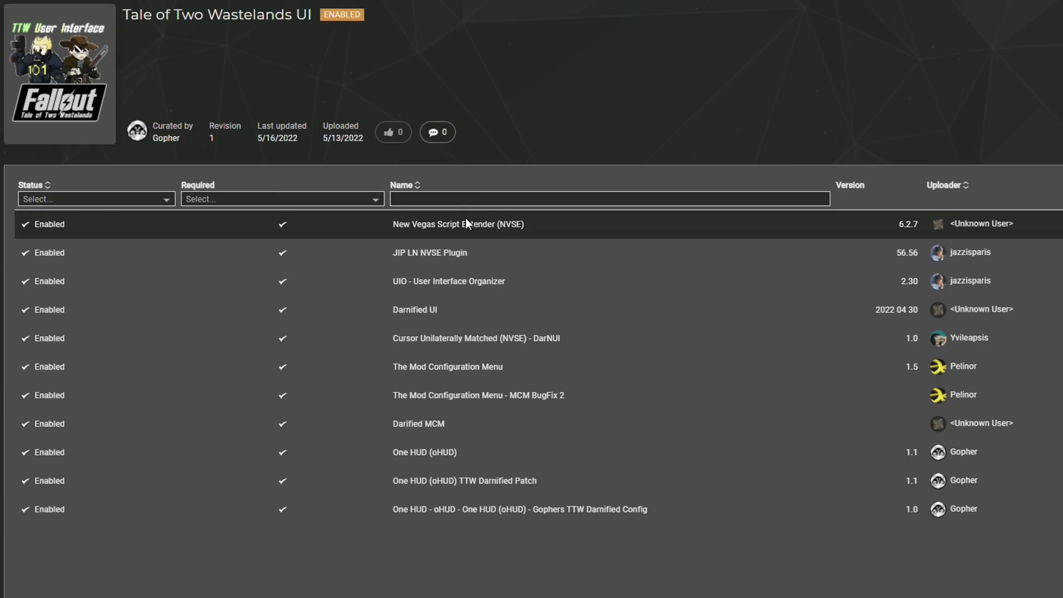
{"action": "mouse_move", "coordinate": [580, 141]}
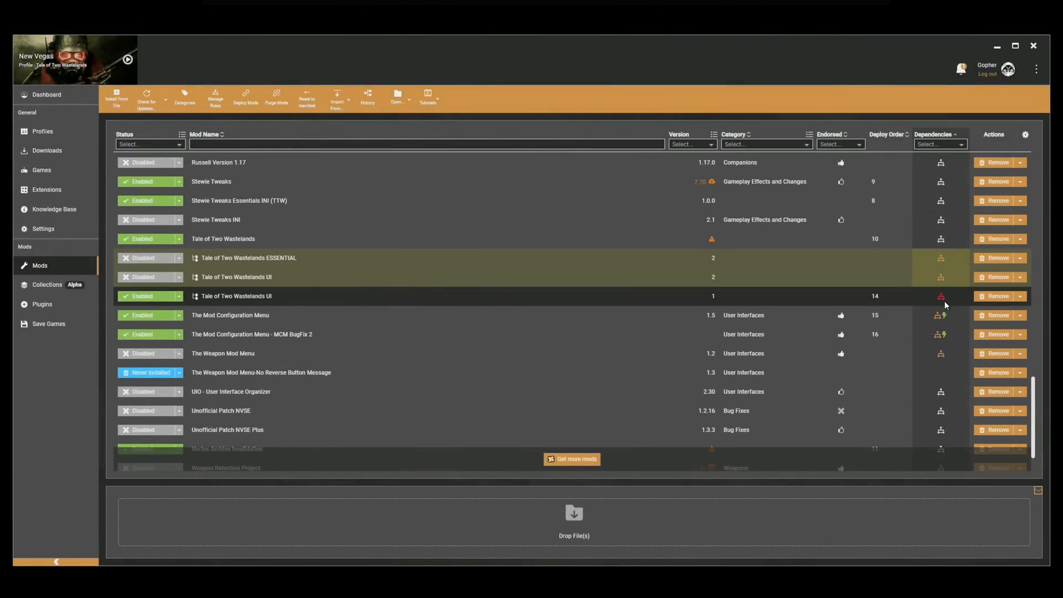
- Go back to the Tale of Two Wastelands UI collection page with its eleven enabled mods
{"action": "left_click", "coordinate": [942, 297]}
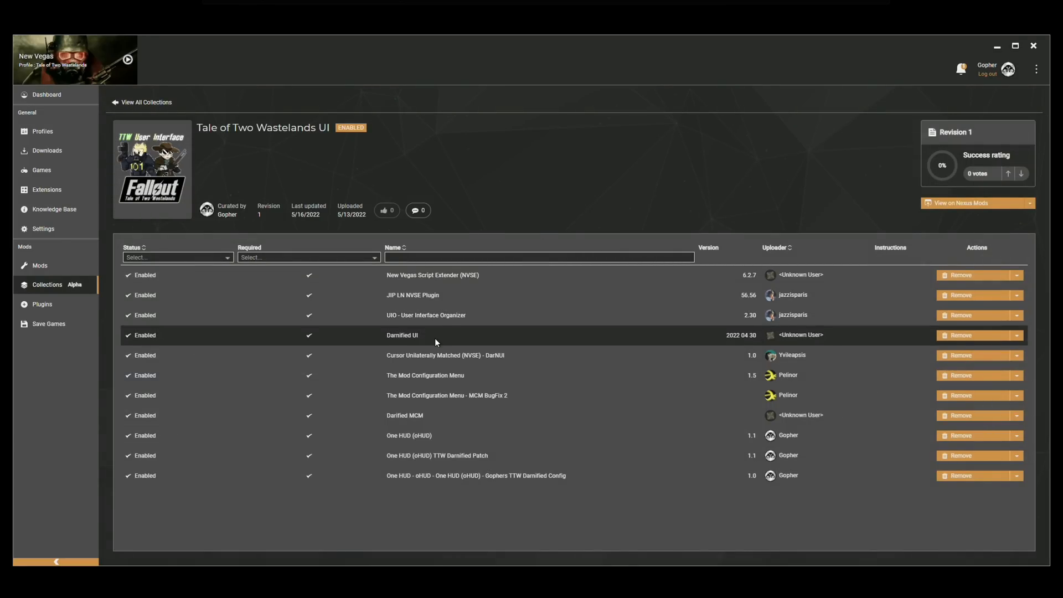
{"action": "mouse_move", "coordinate": [415, 342]}
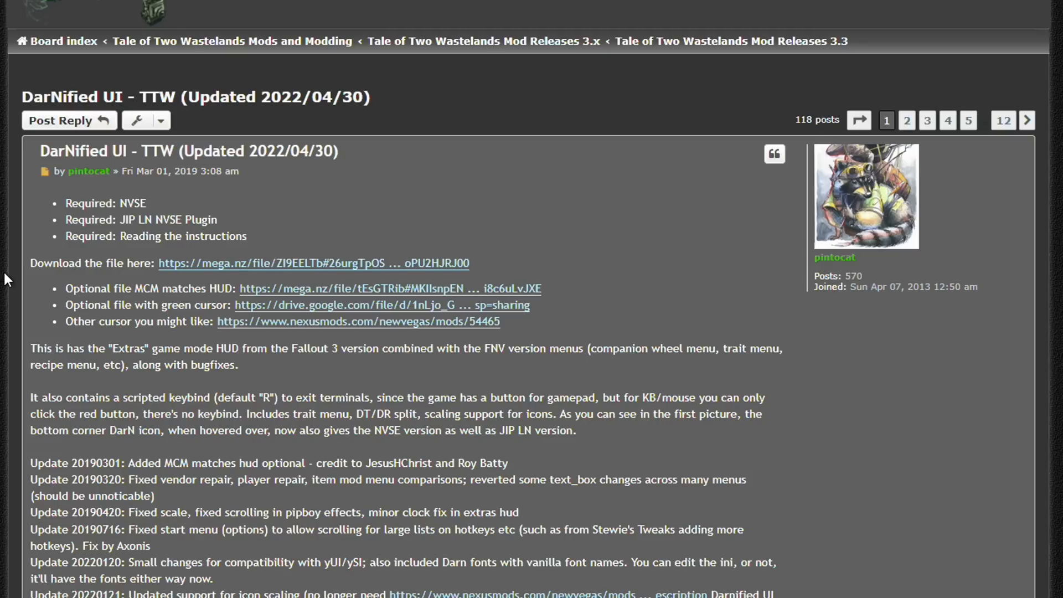
- Bring up the DarNified UI - TTW forum post showing its optional MCM matches HUD link
{"action": "double_click", "coordinate": [313, 263]}
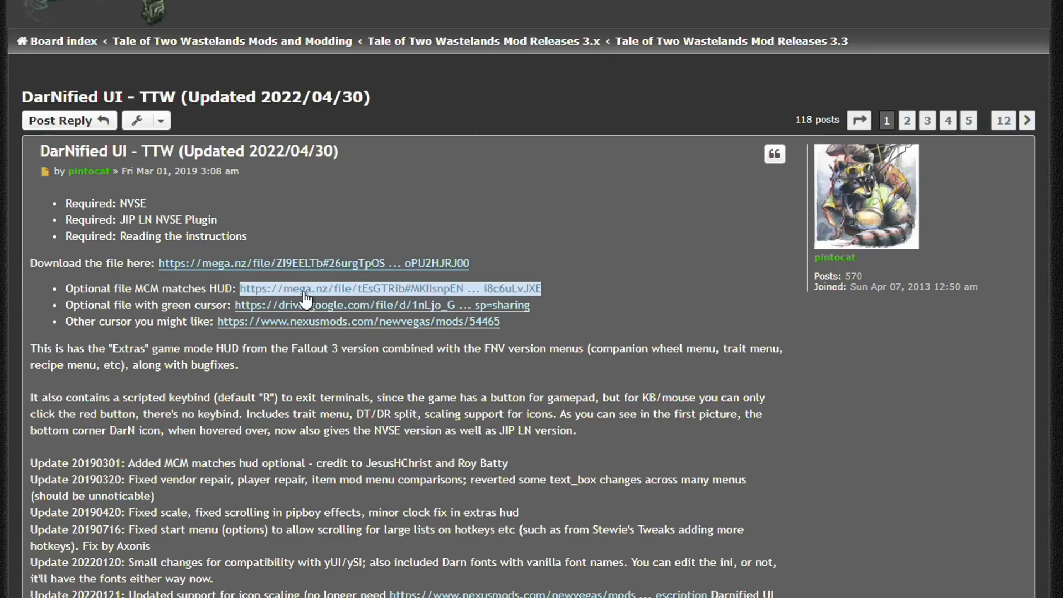
{"action": "mouse_move", "coordinate": [341, 297]}
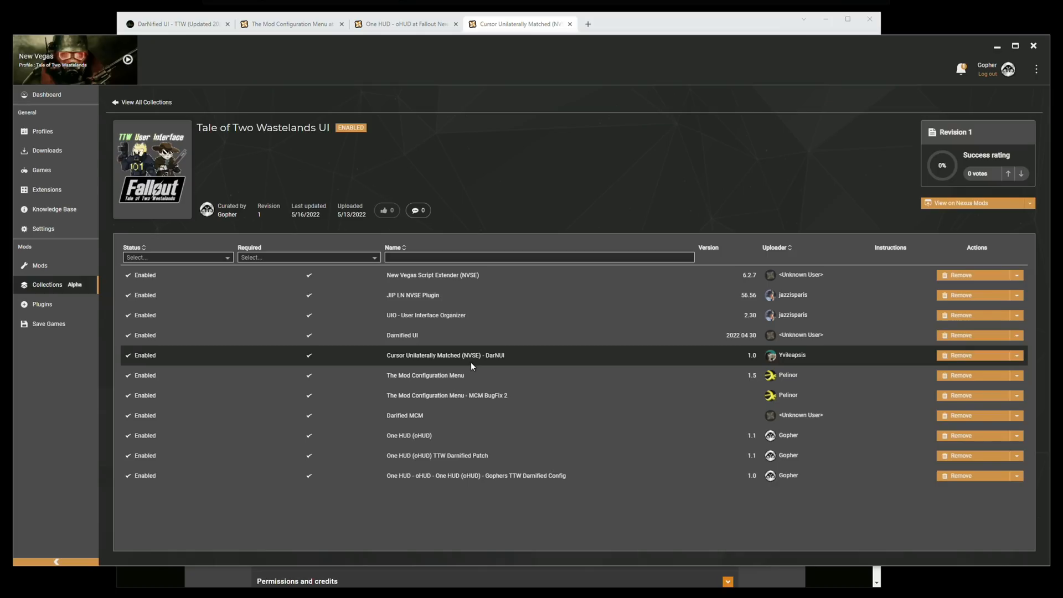
{"action": "mouse_move", "coordinate": [519, 197]}
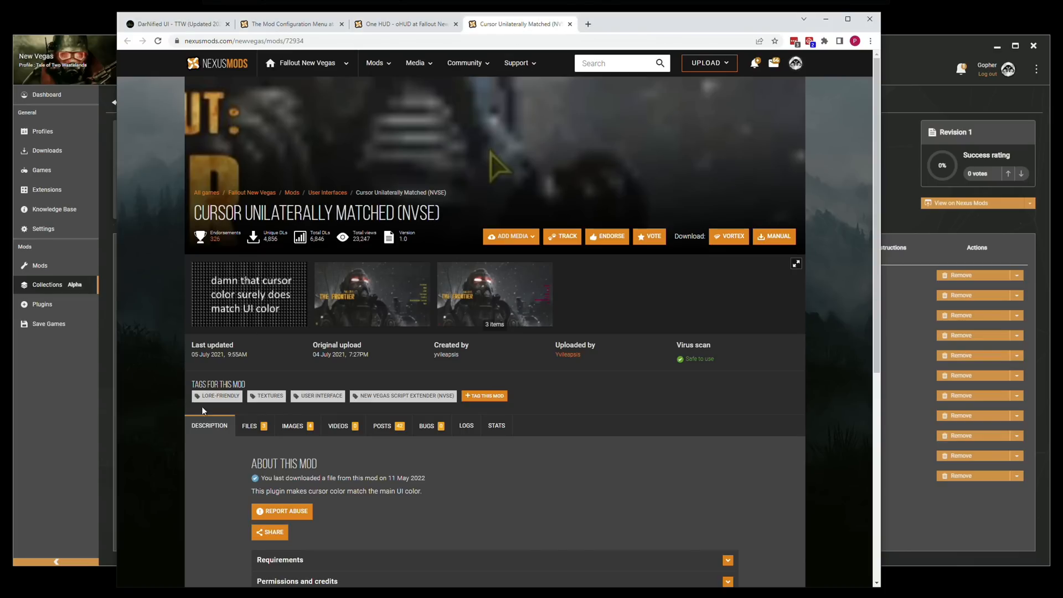
- Browse Cursor Unilaterally Matched's files, including the DarNUI, FO3 and Vanilla variants
{"action": "left_click", "coordinate": [249, 425]}
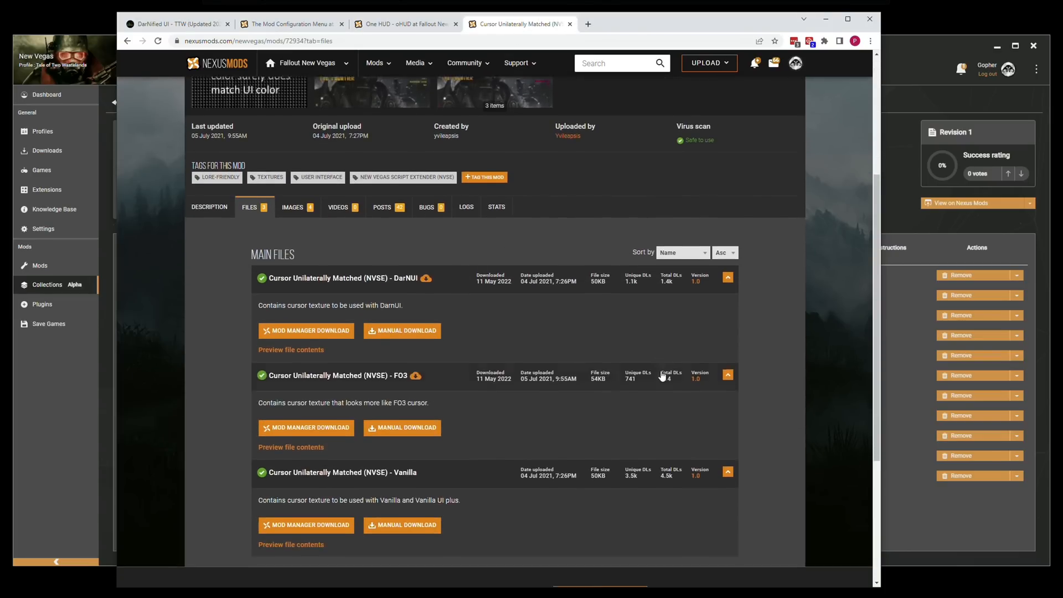
{"action": "scroll", "scroll_direction": "down", "scroll_amount": 3}
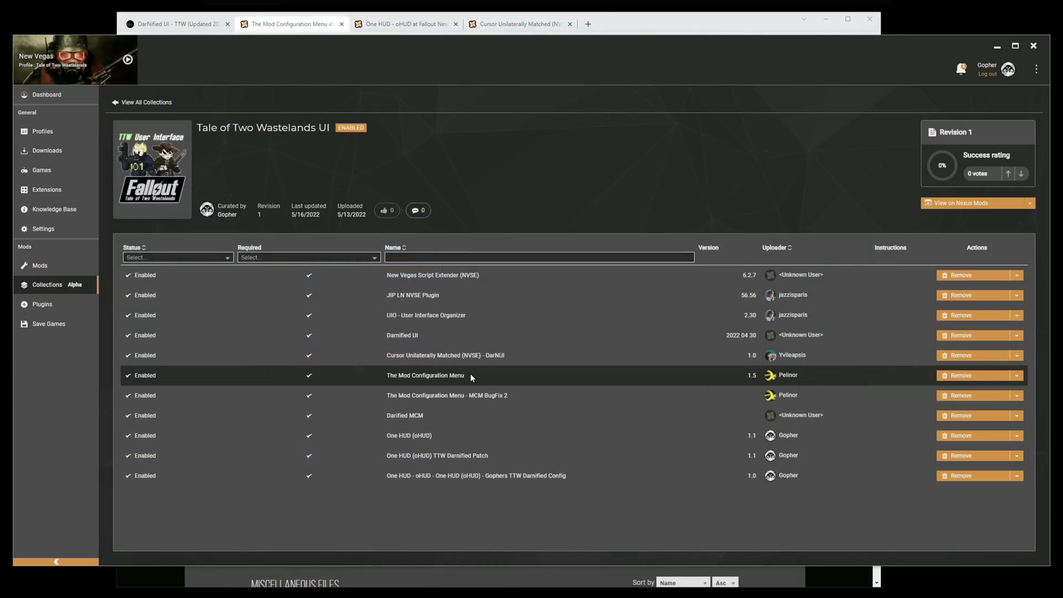
{"action": "mouse_move", "coordinate": [484, 379]}
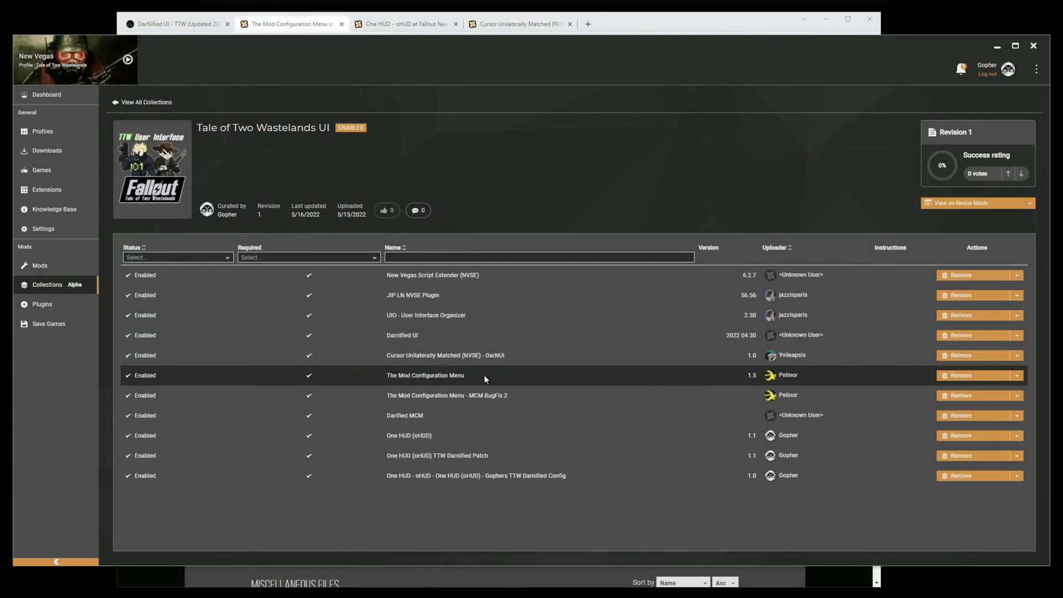
{"action": "mouse_move", "coordinate": [519, 395]}
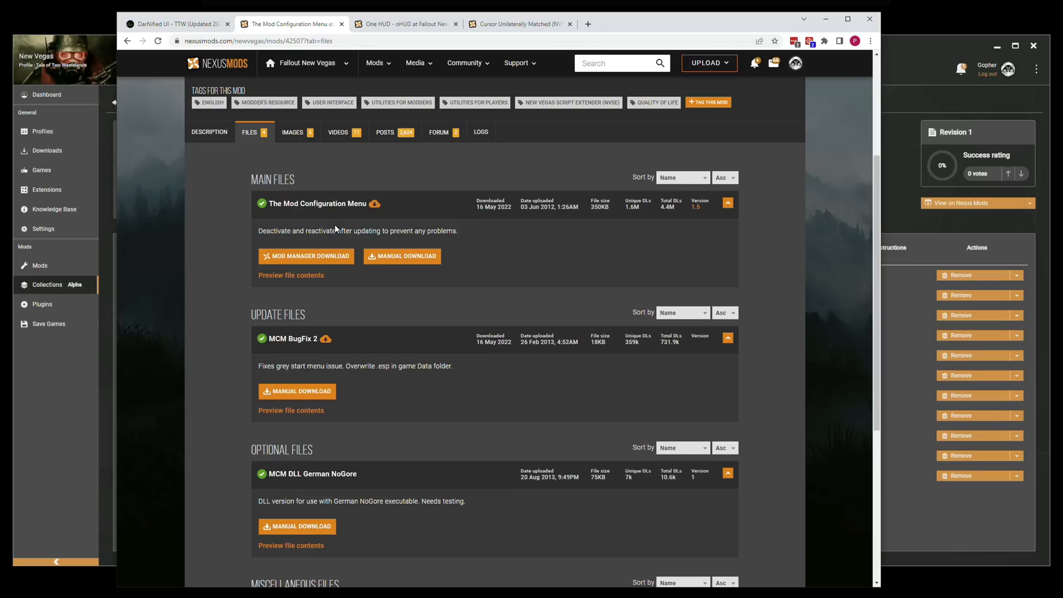
{"action": "mouse_move", "coordinate": [330, 240]}
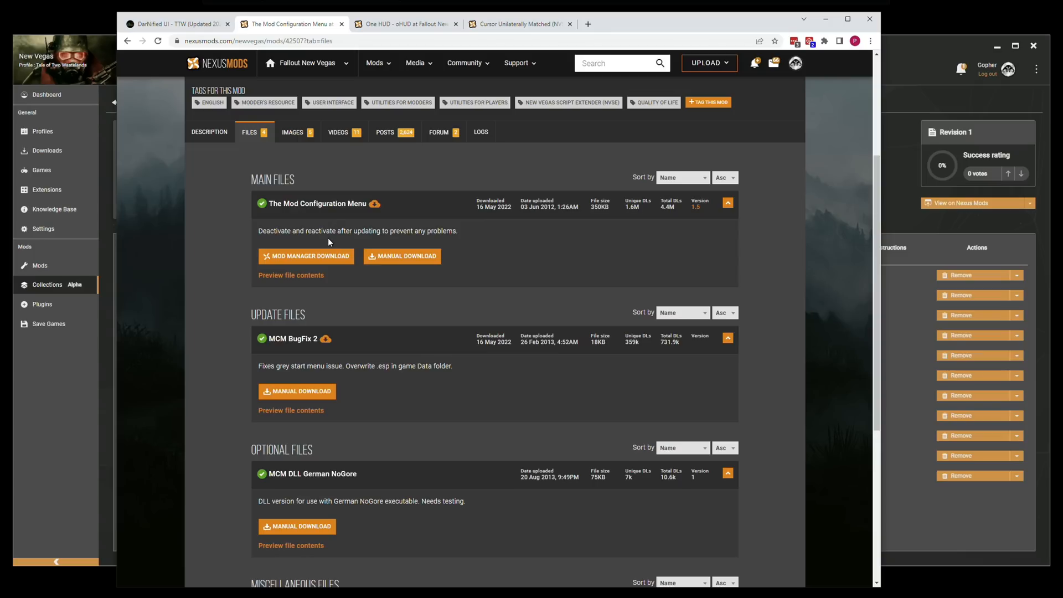
{"action": "mouse_move", "coordinate": [303, 231]}
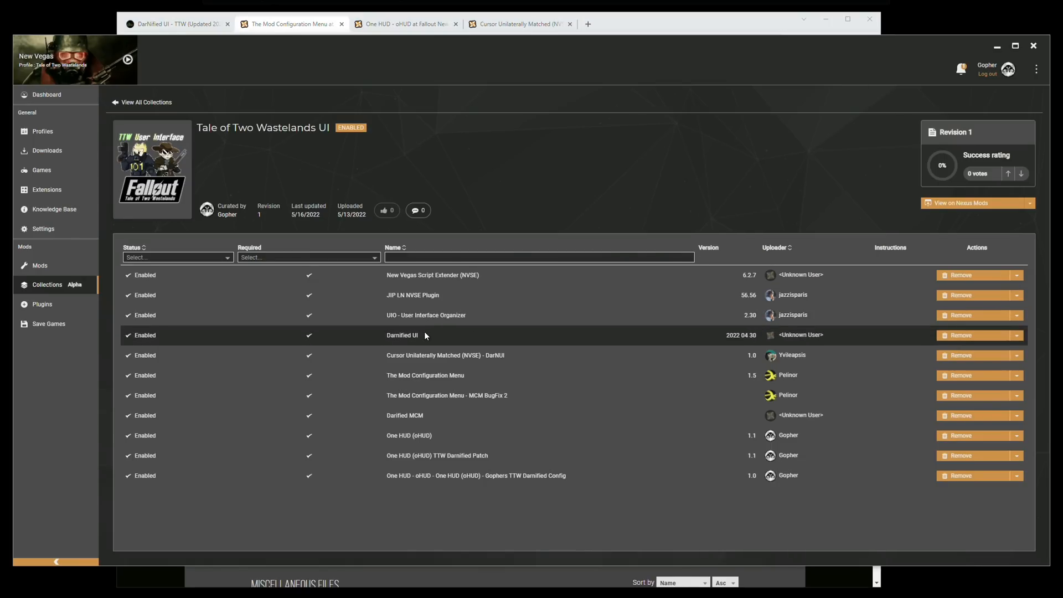
{"action": "mouse_move", "coordinate": [451, 340]}
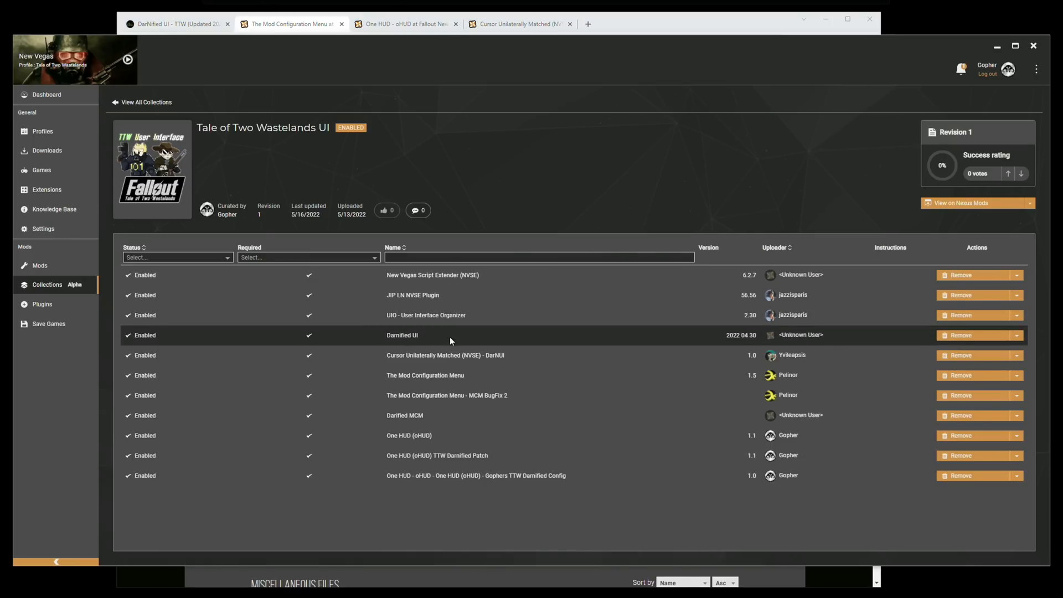
{"action": "mouse_move", "coordinate": [430, 337]}
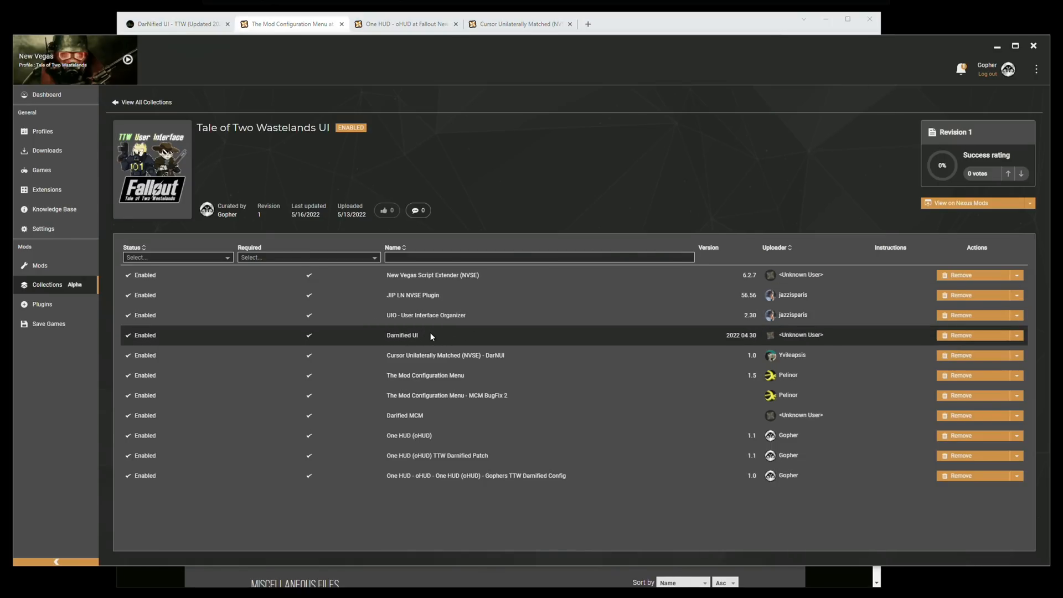
{"action": "mouse_move", "coordinate": [409, 346]}
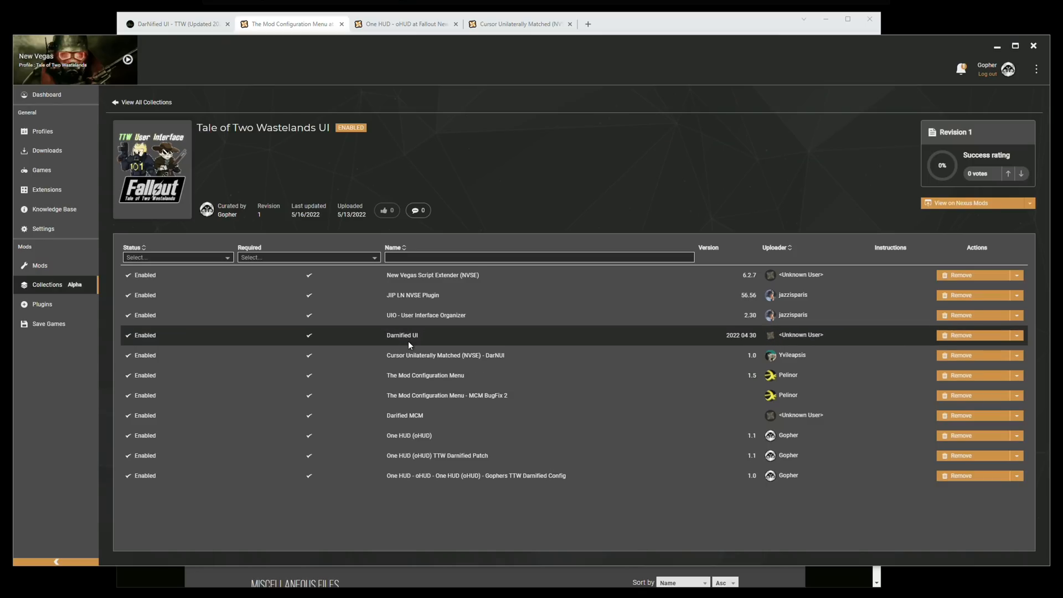
{"action": "mouse_move", "coordinate": [422, 379]}
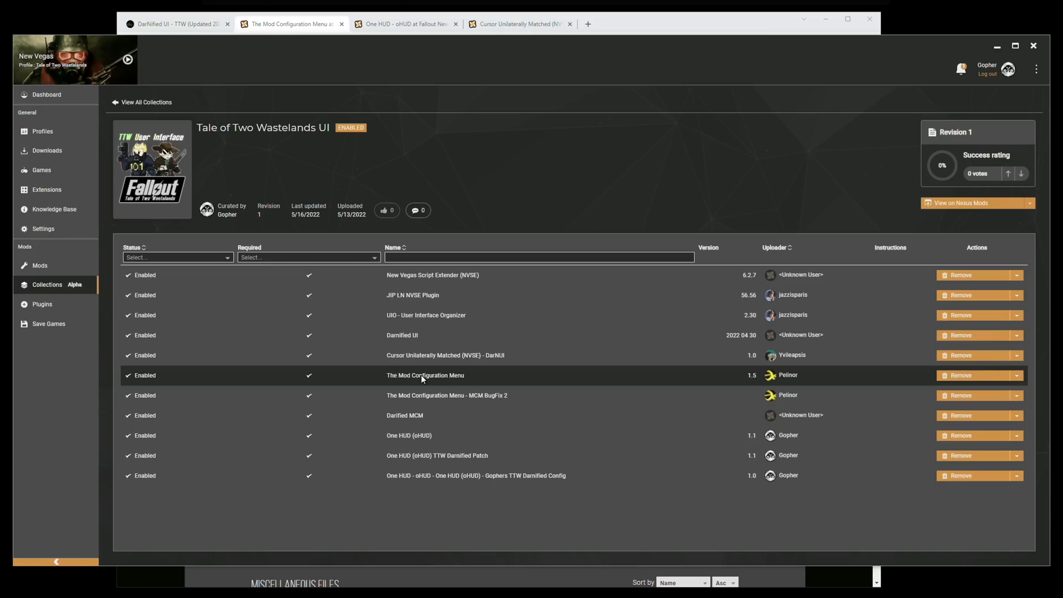
{"action": "mouse_move", "coordinate": [495, 393]}
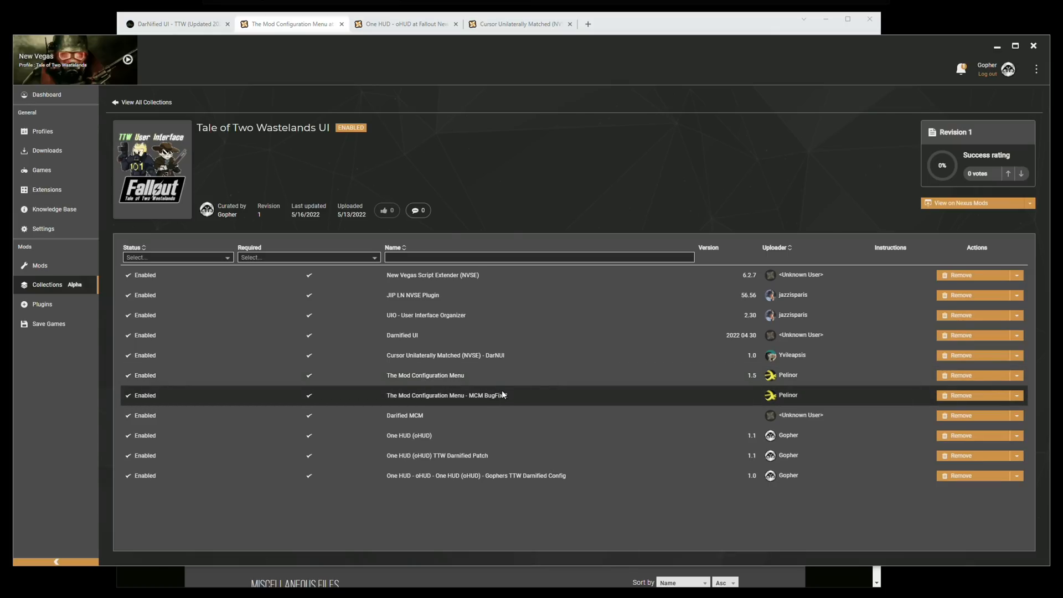
{"action": "mouse_move", "coordinate": [440, 418]}
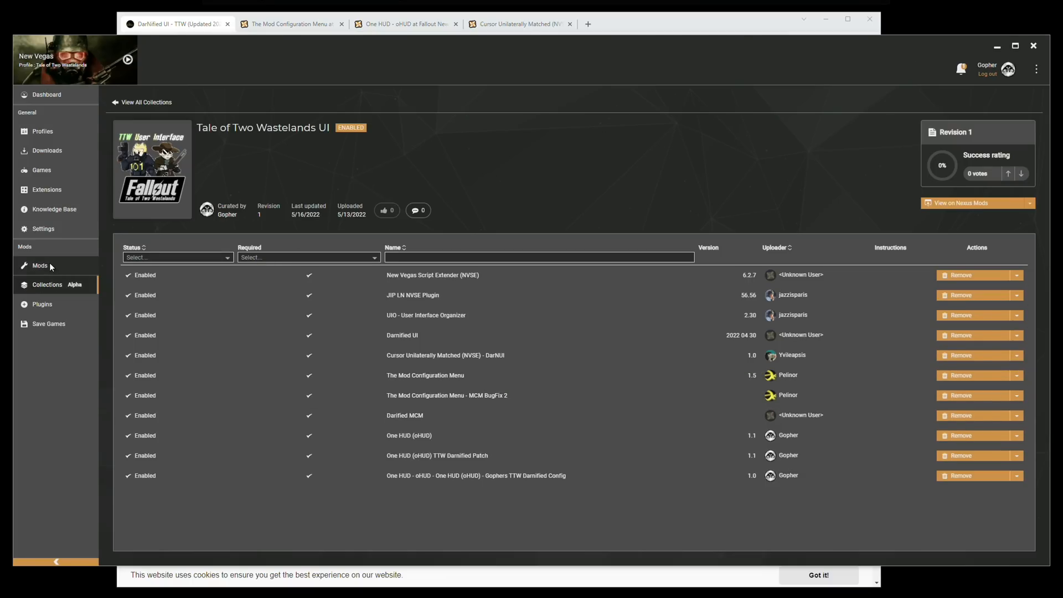
- Bring up Darified MCM's load-order rules suggesting it load after The Mod Configuration Menu
{"action": "left_click", "coordinate": [40, 265]}
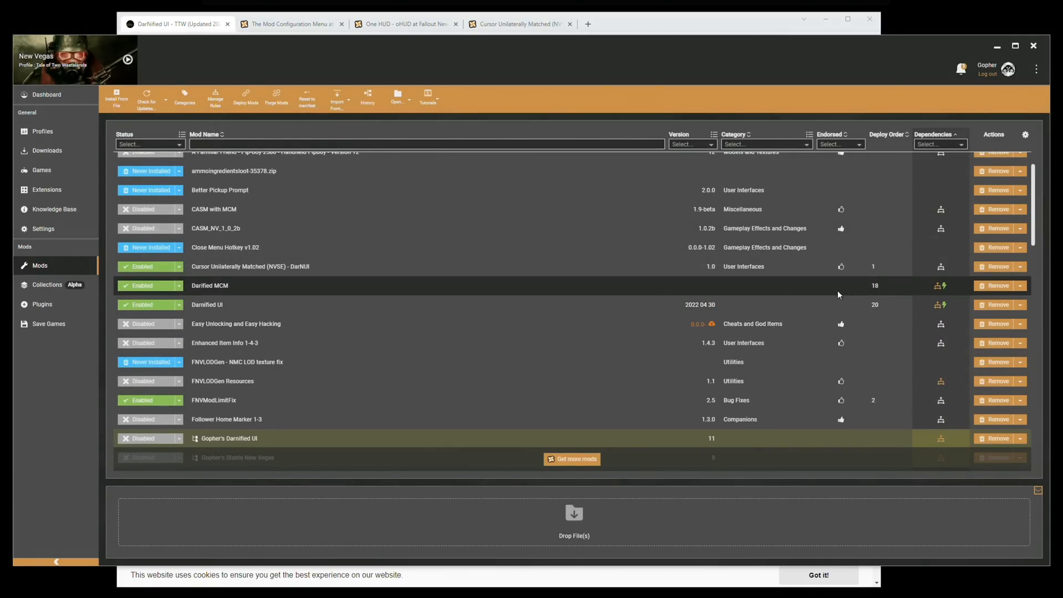
{"action": "left_click", "coordinate": [940, 286]}
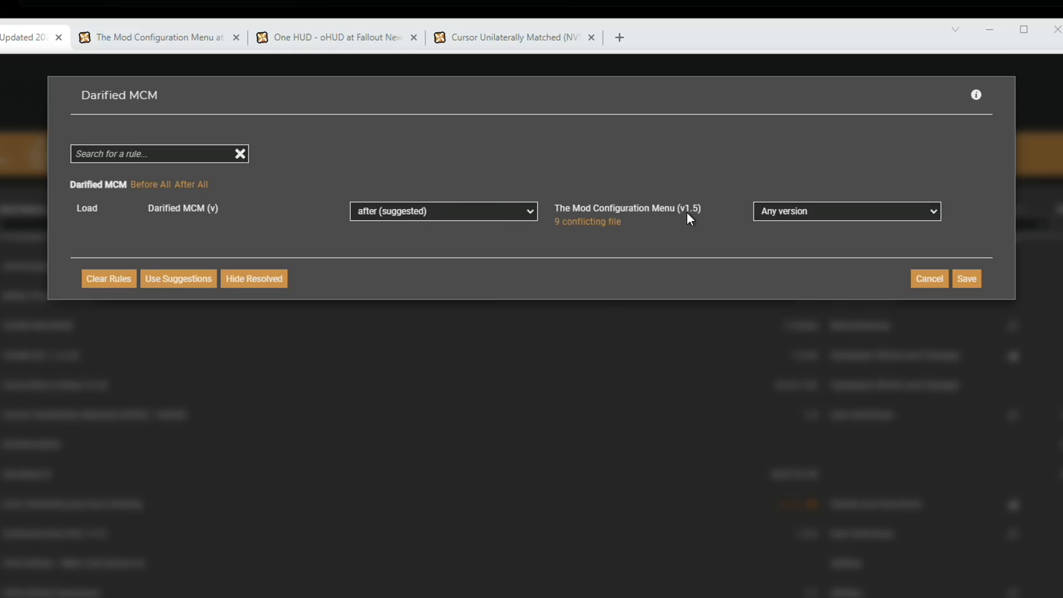
{"action": "mouse_move", "coordinate": [397, 224]}
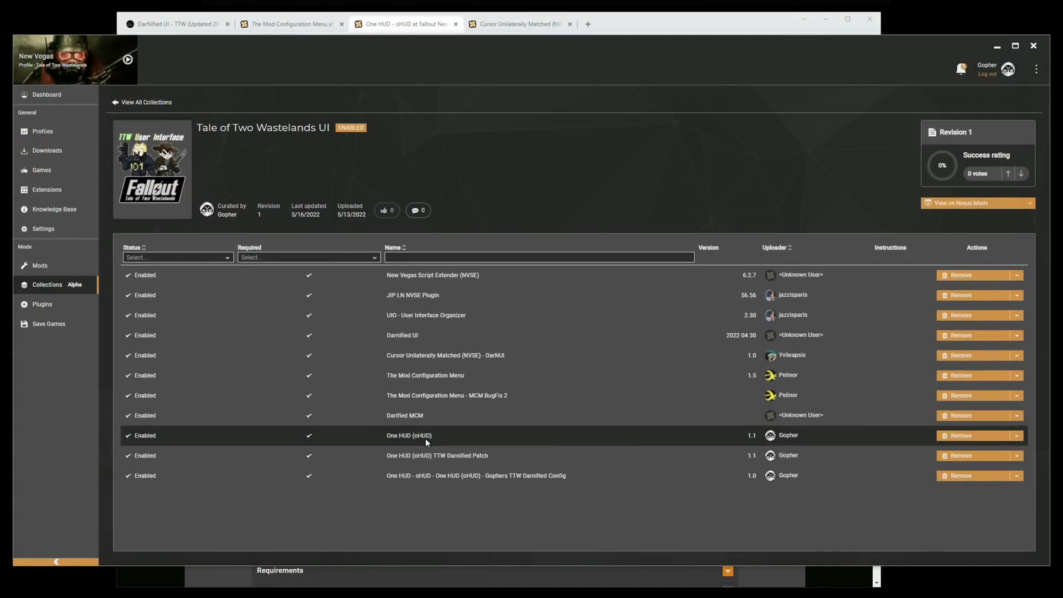
{"action": "mouse_move", "coordinate": [390, 449]}
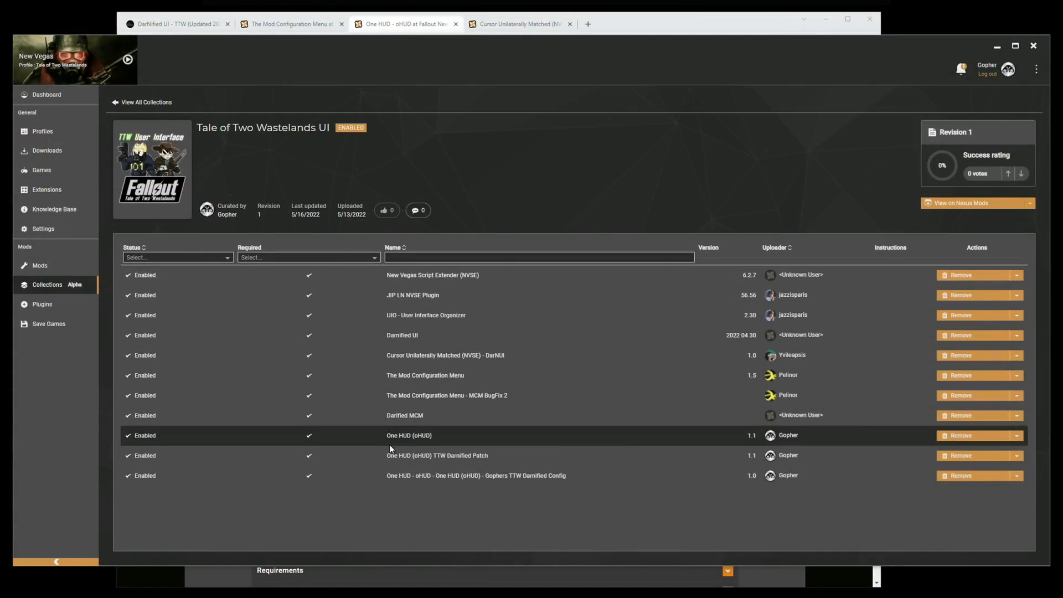
{"action": "mouse_move", "coordinate": [475, 460]}
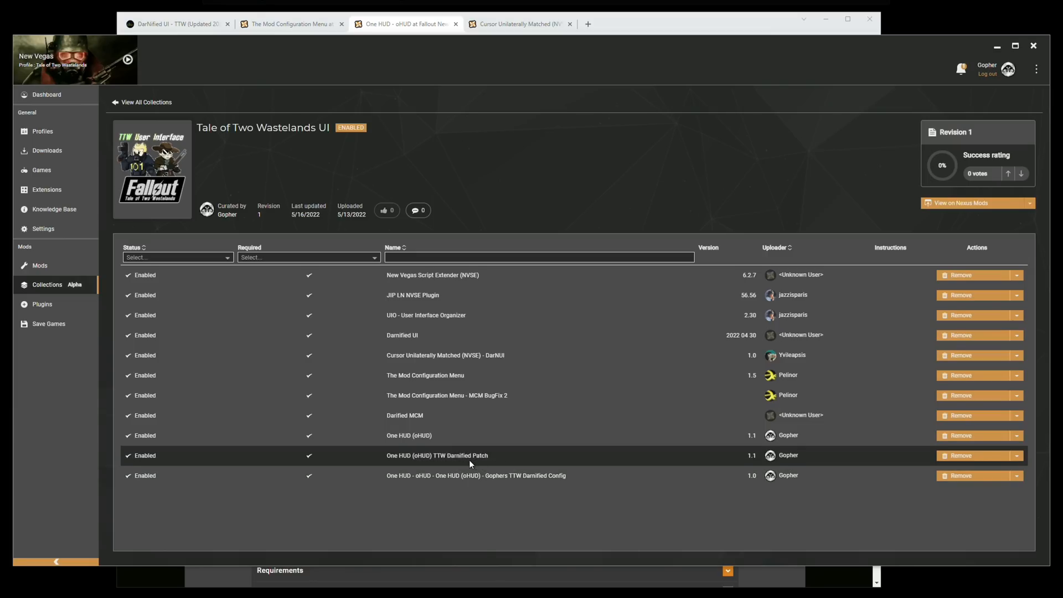
{"action": "mouse_move", "coordinate": [446, 461]}
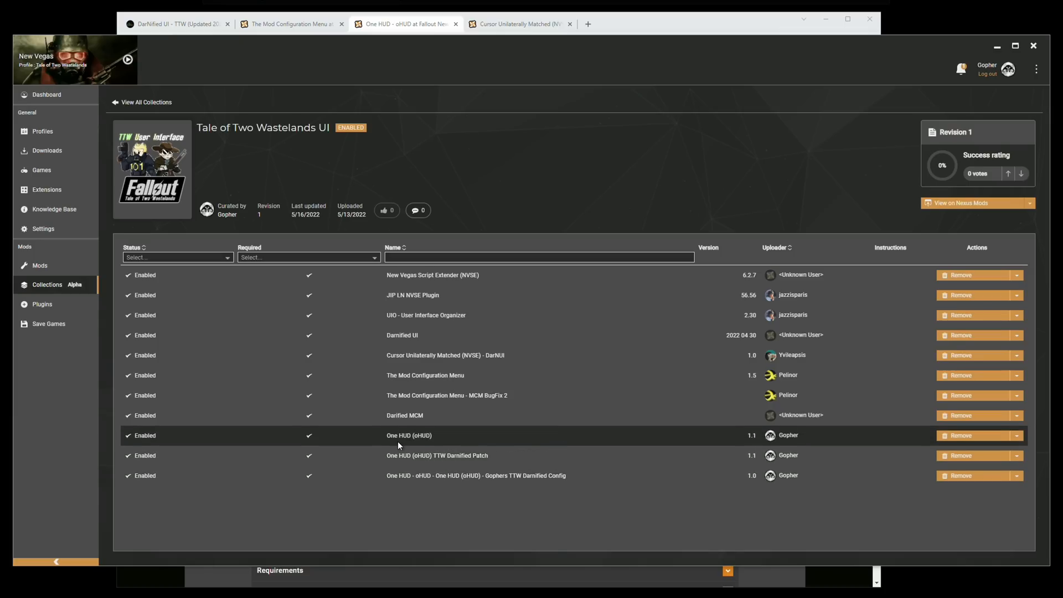
{"action": "mouse_move", "coordinate": [427, 439]}
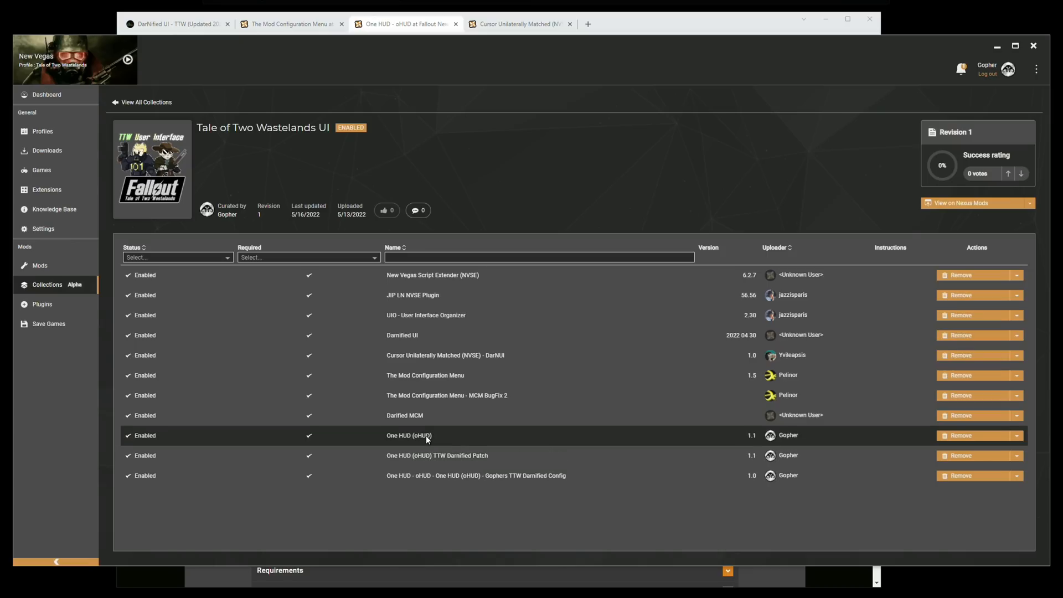
{"action": "mouse_move", "coordinate": [394, 107]}
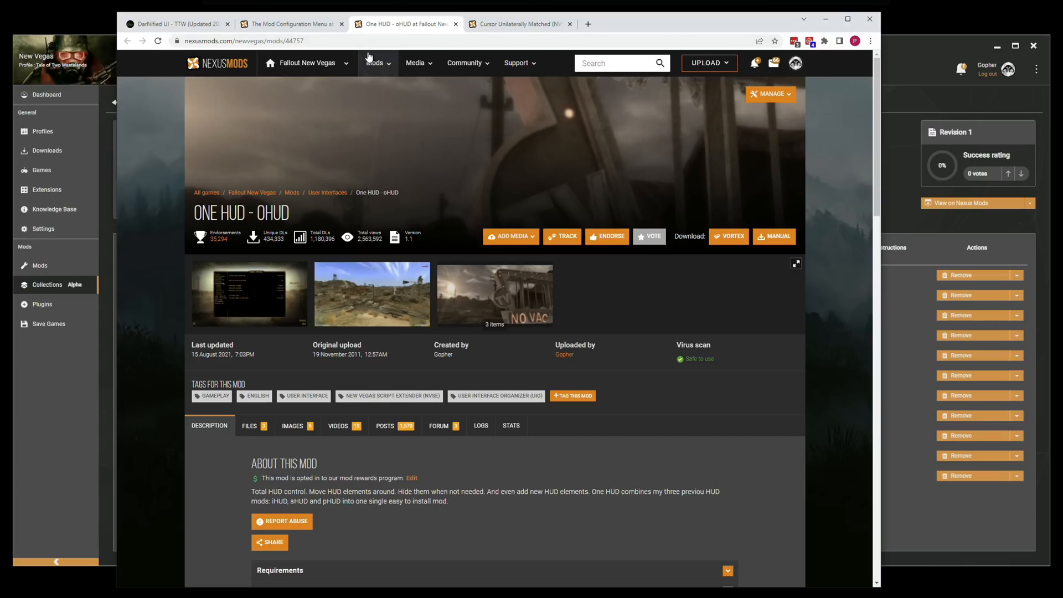
- View One HUD - oHUD's files: the main file plus TTW Darnified config and patch
{"action": "scroll", "scroll_direction": "down", "scroll_amount": 3}
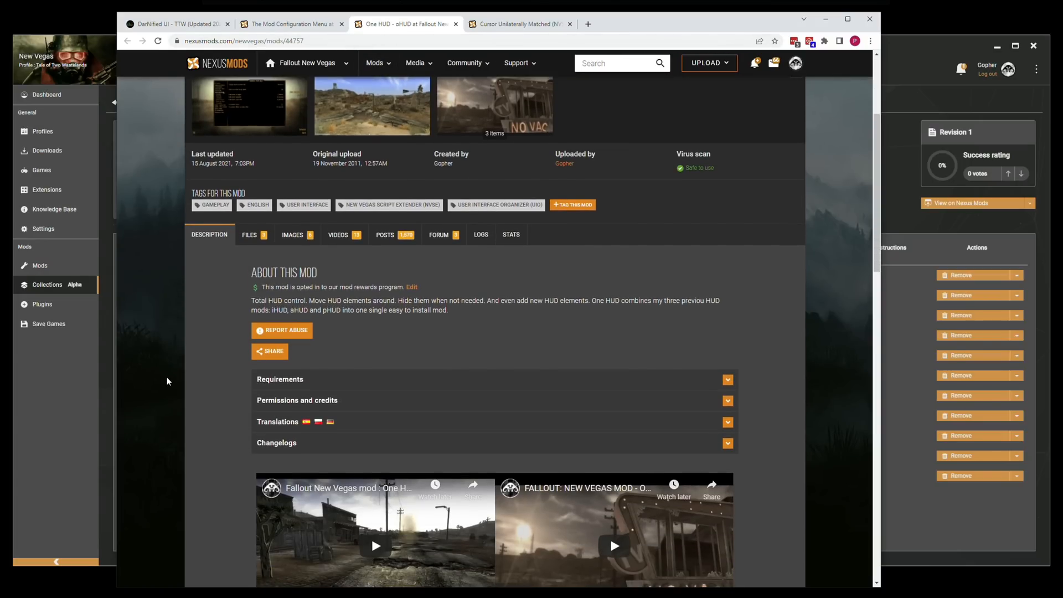
{"action": "left_click", "coordinate": [249, 234]}
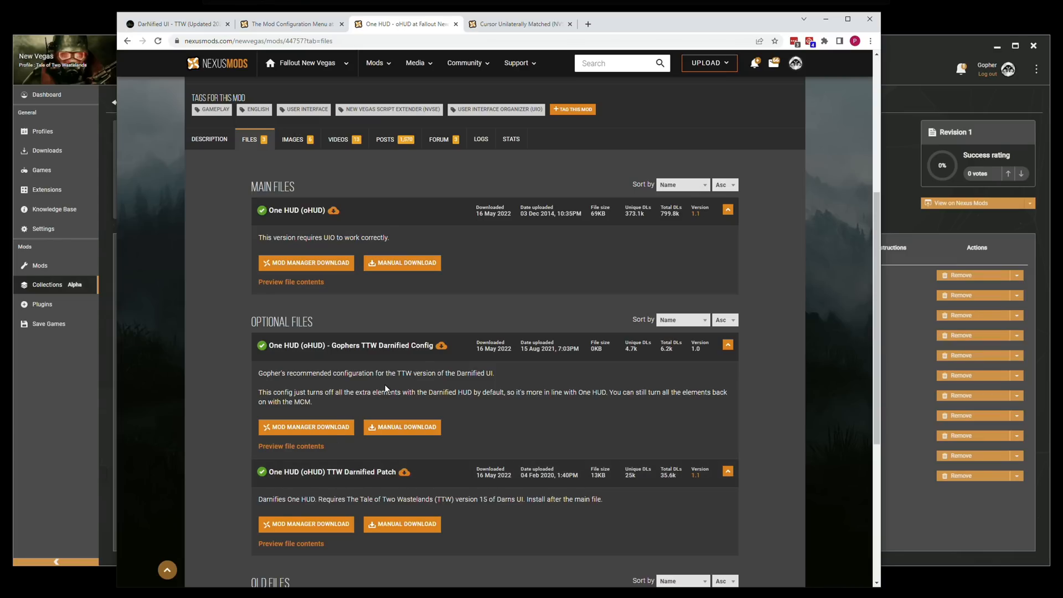
{"action": "mouse_move", "coordinate": [390, 388]}
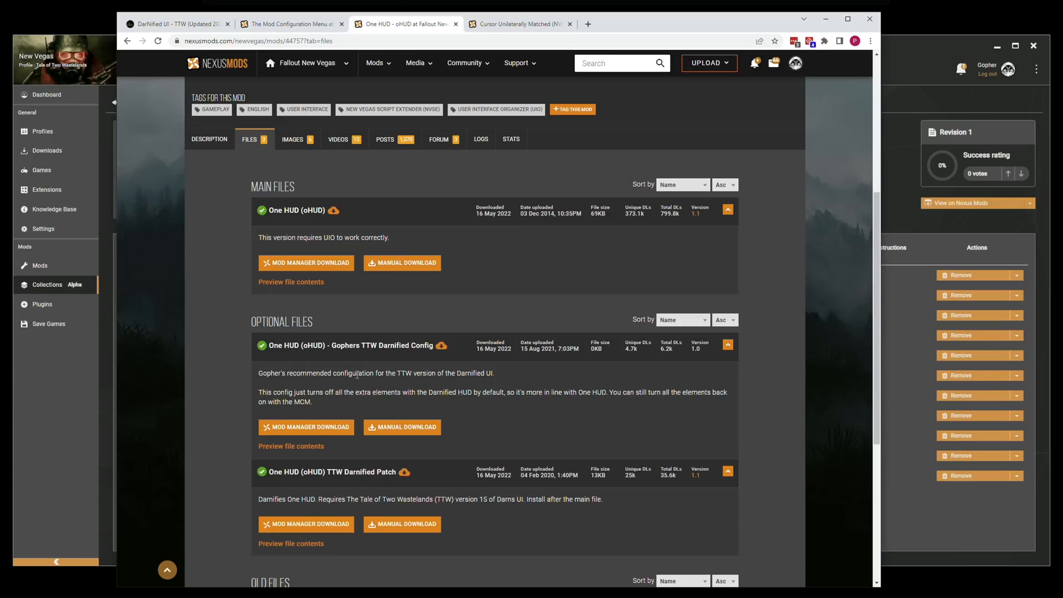
{"action": "mouse_move", "coordinate": [393, 386]}
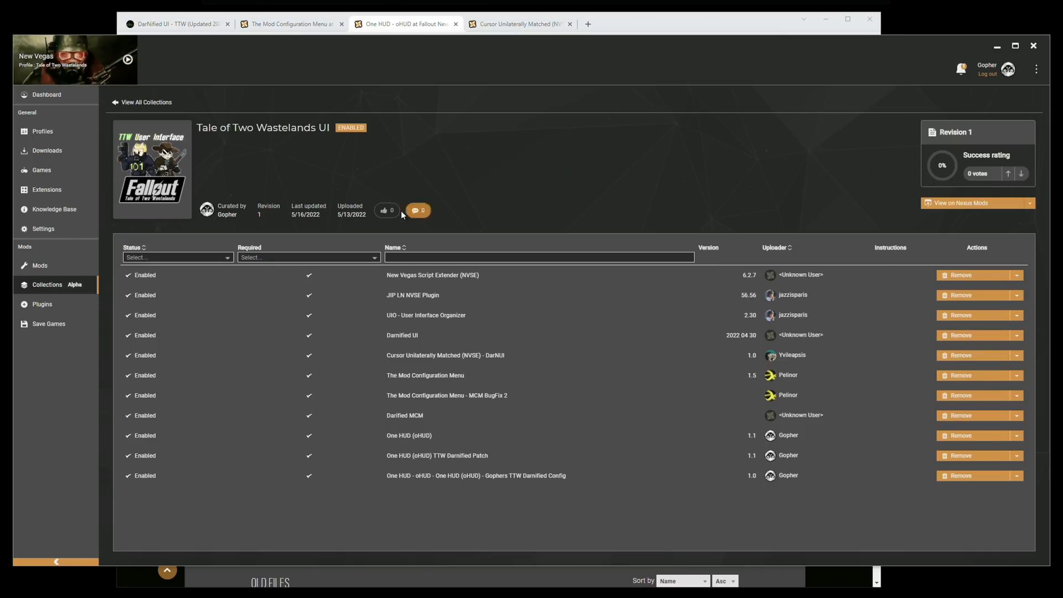
- Save suggested load-after rules for One HUD's TTW Darnified Patch and Gophers config after Darnified UI
{"action": "left_click", "coordinate": [40, 265]}
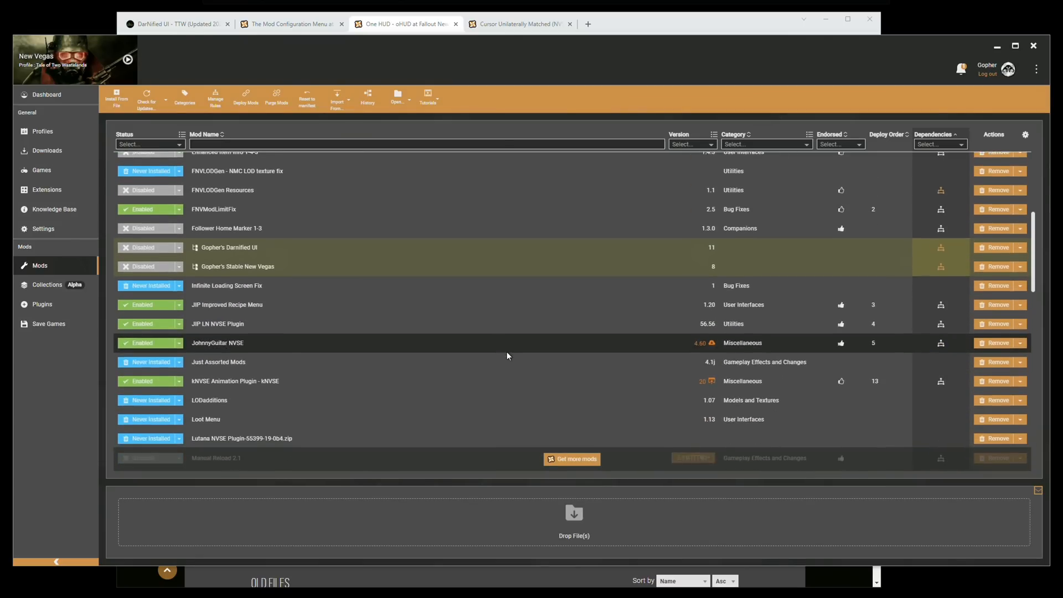
{"action": "scroll", "scroll_direction": "down", "scroll_amount": 3}
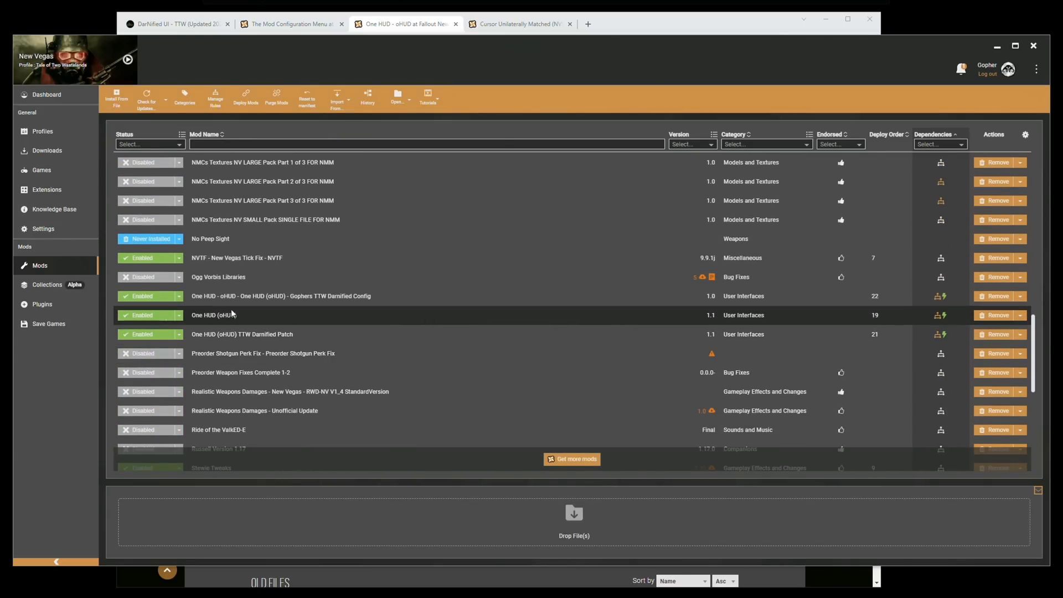
{"action": "mouse_move", "coordinate": [419, 337]}
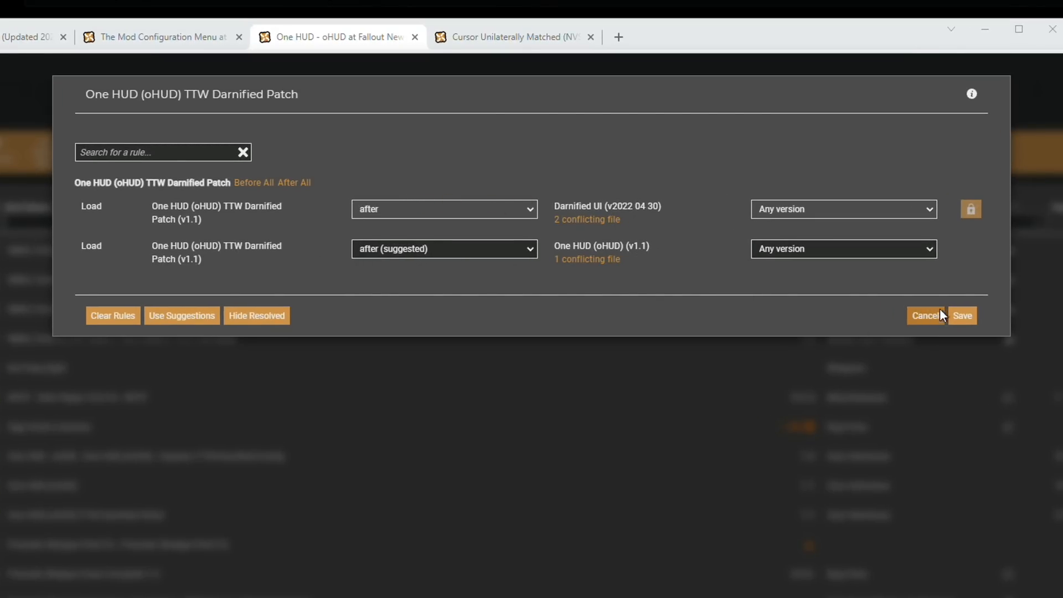
{"action": "left_click", "coordinate": [962, 315]}
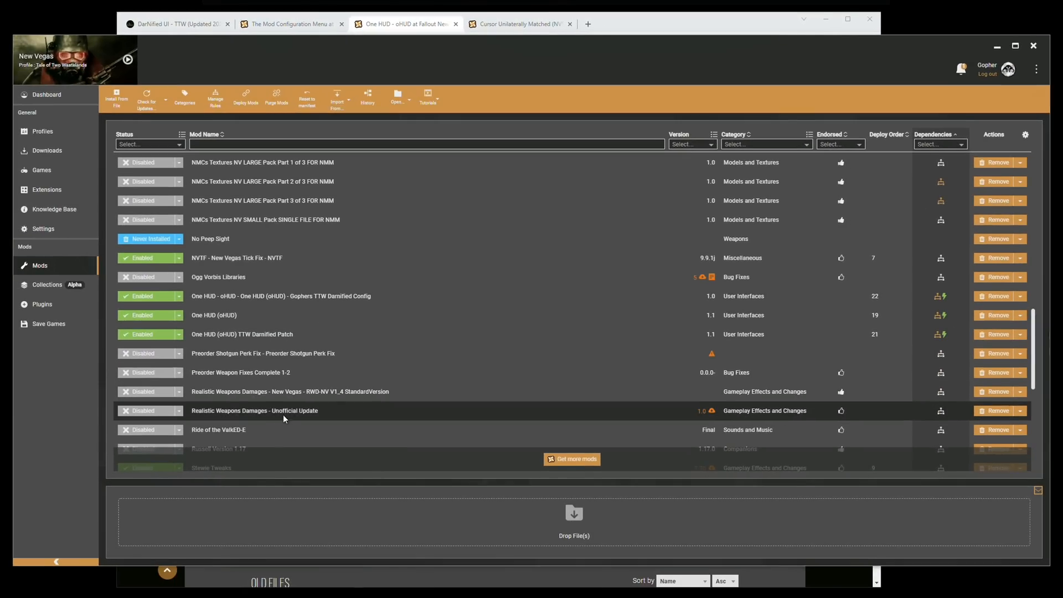
{"action": "mouse_move", "coordinate": [559, 300]}
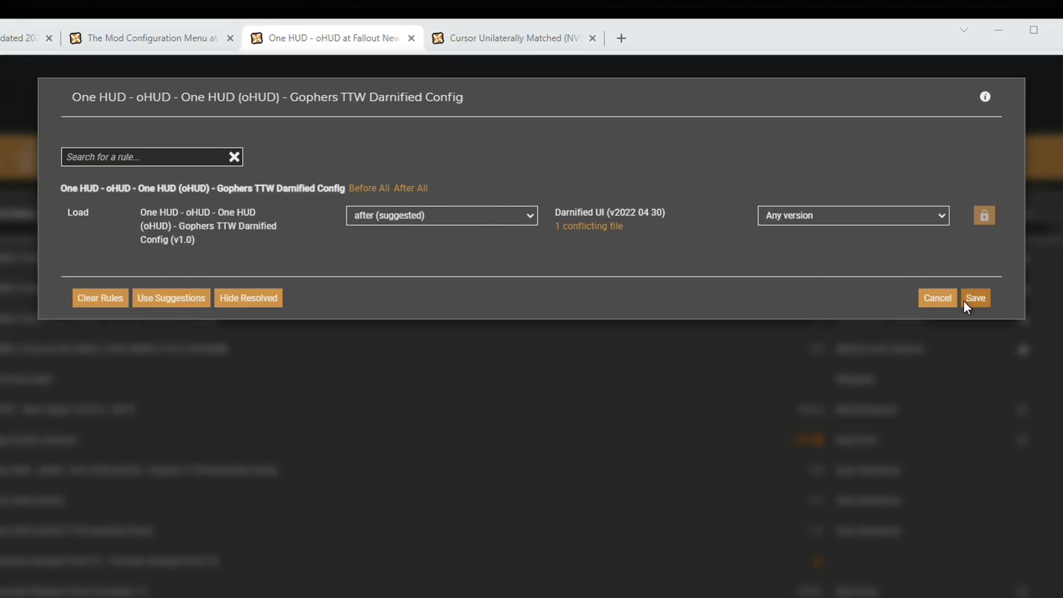
{"action": "left_click", "coordinate": [974, 298]}
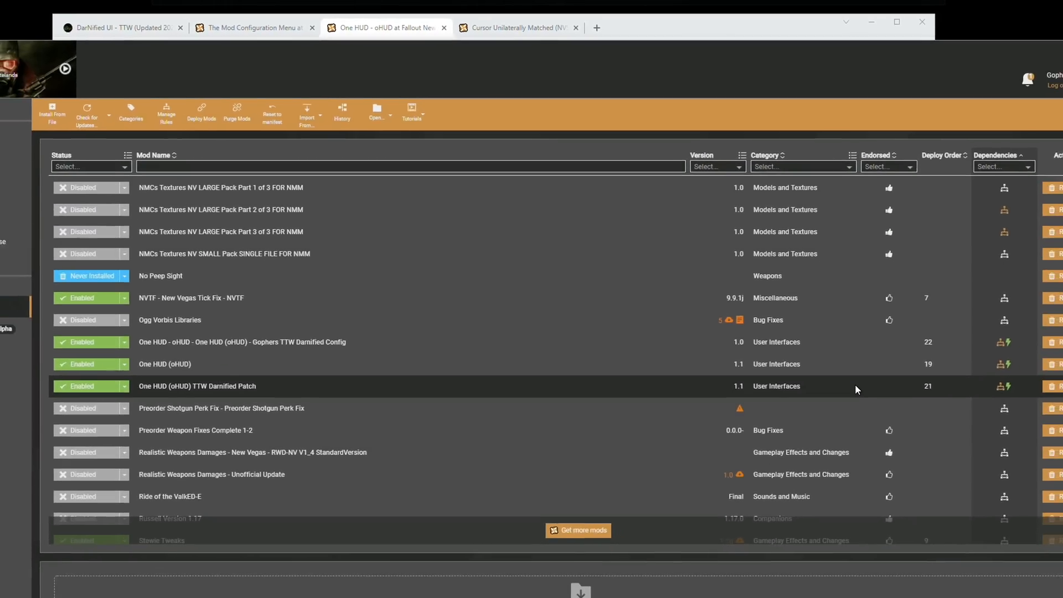